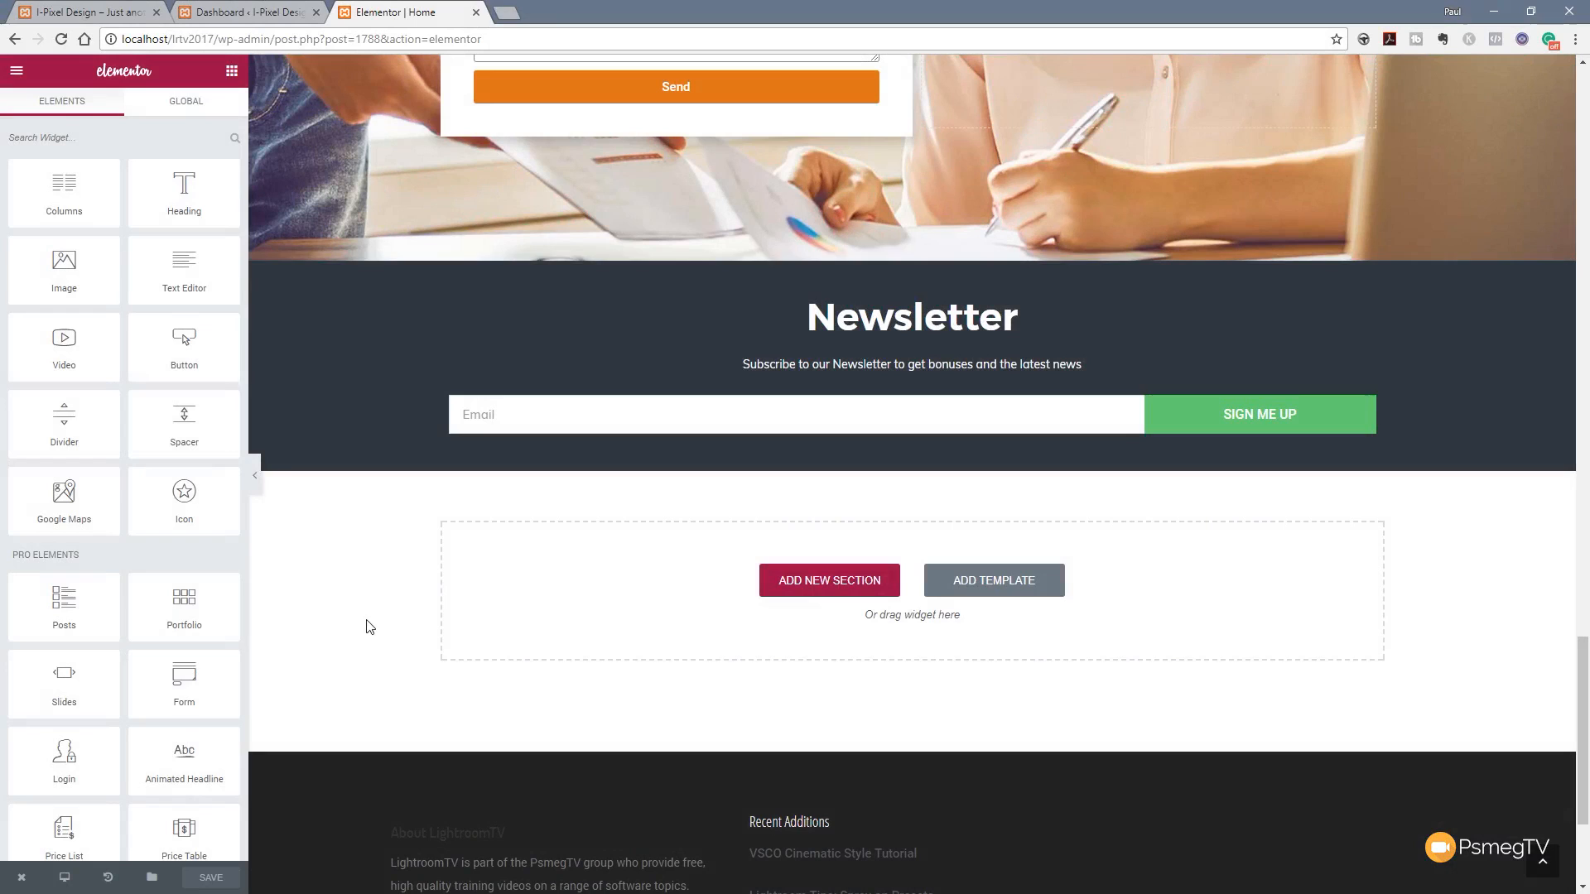
Save the Newsletter section to the library as the template 'Mailchimp Signup Strip'.
{"action": "left_click", "coordinate": [644, 333]}
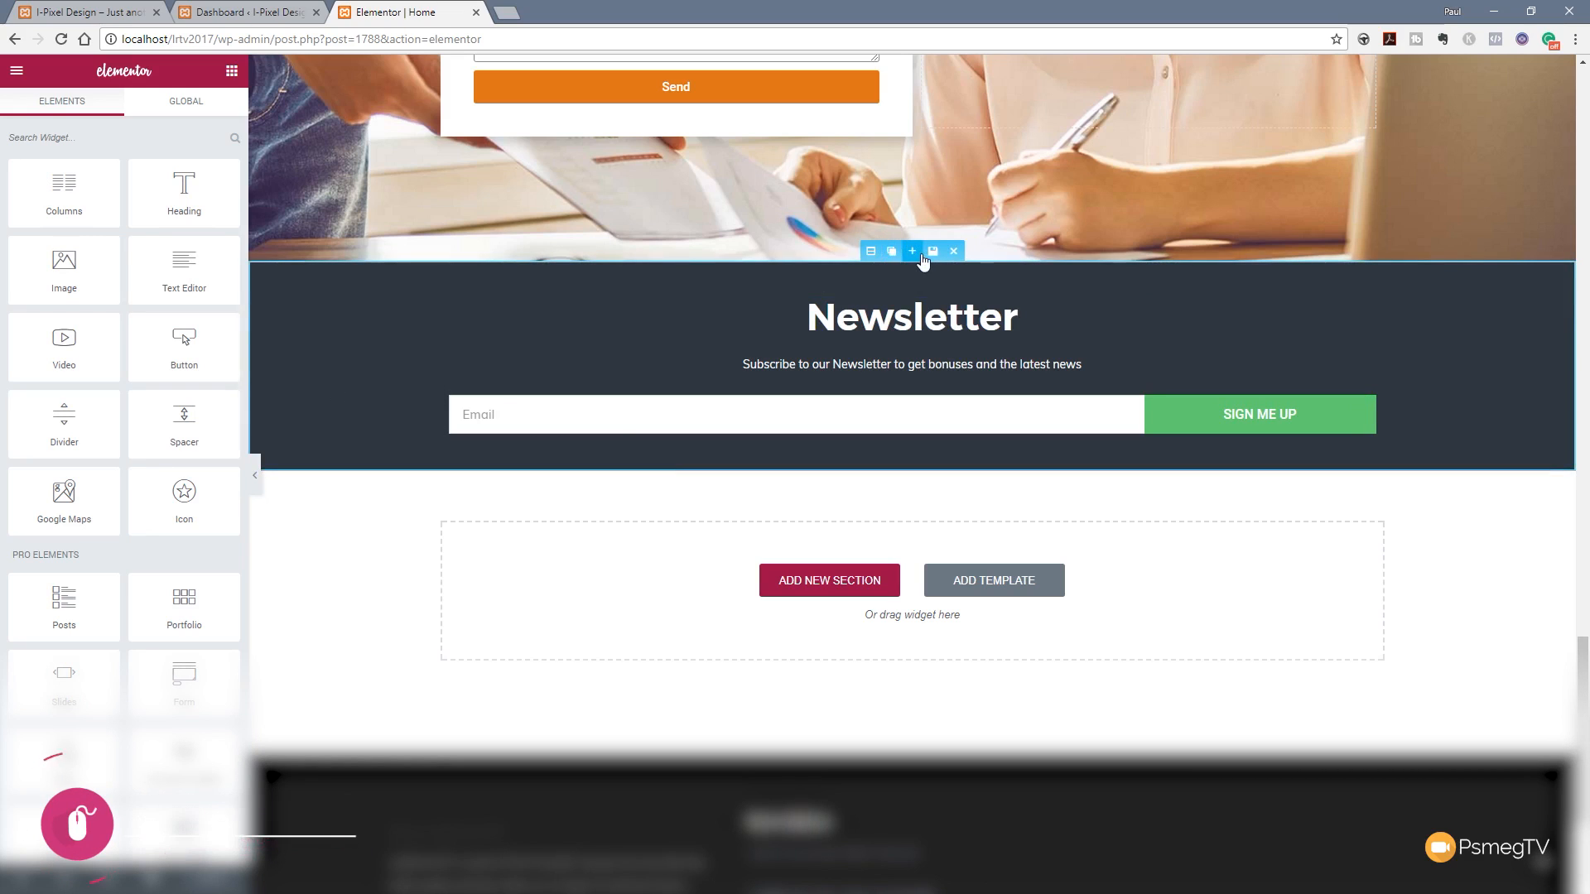
{"action": "mouse_move", "coordinate": [932, 252]}
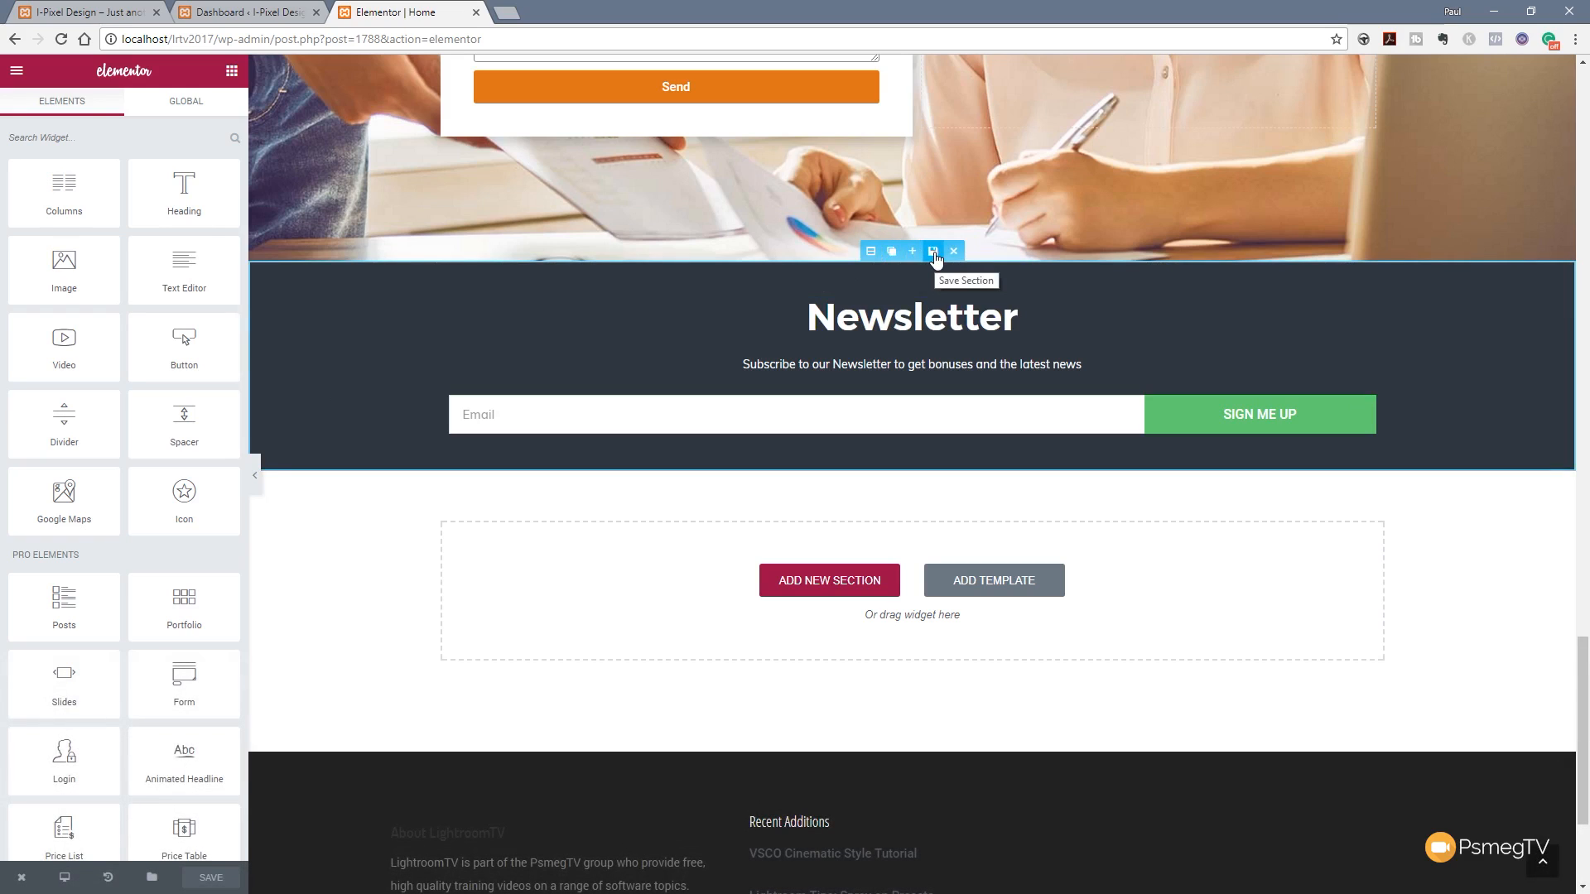
{"action": "left_click", "coordinate": [931, 250]}
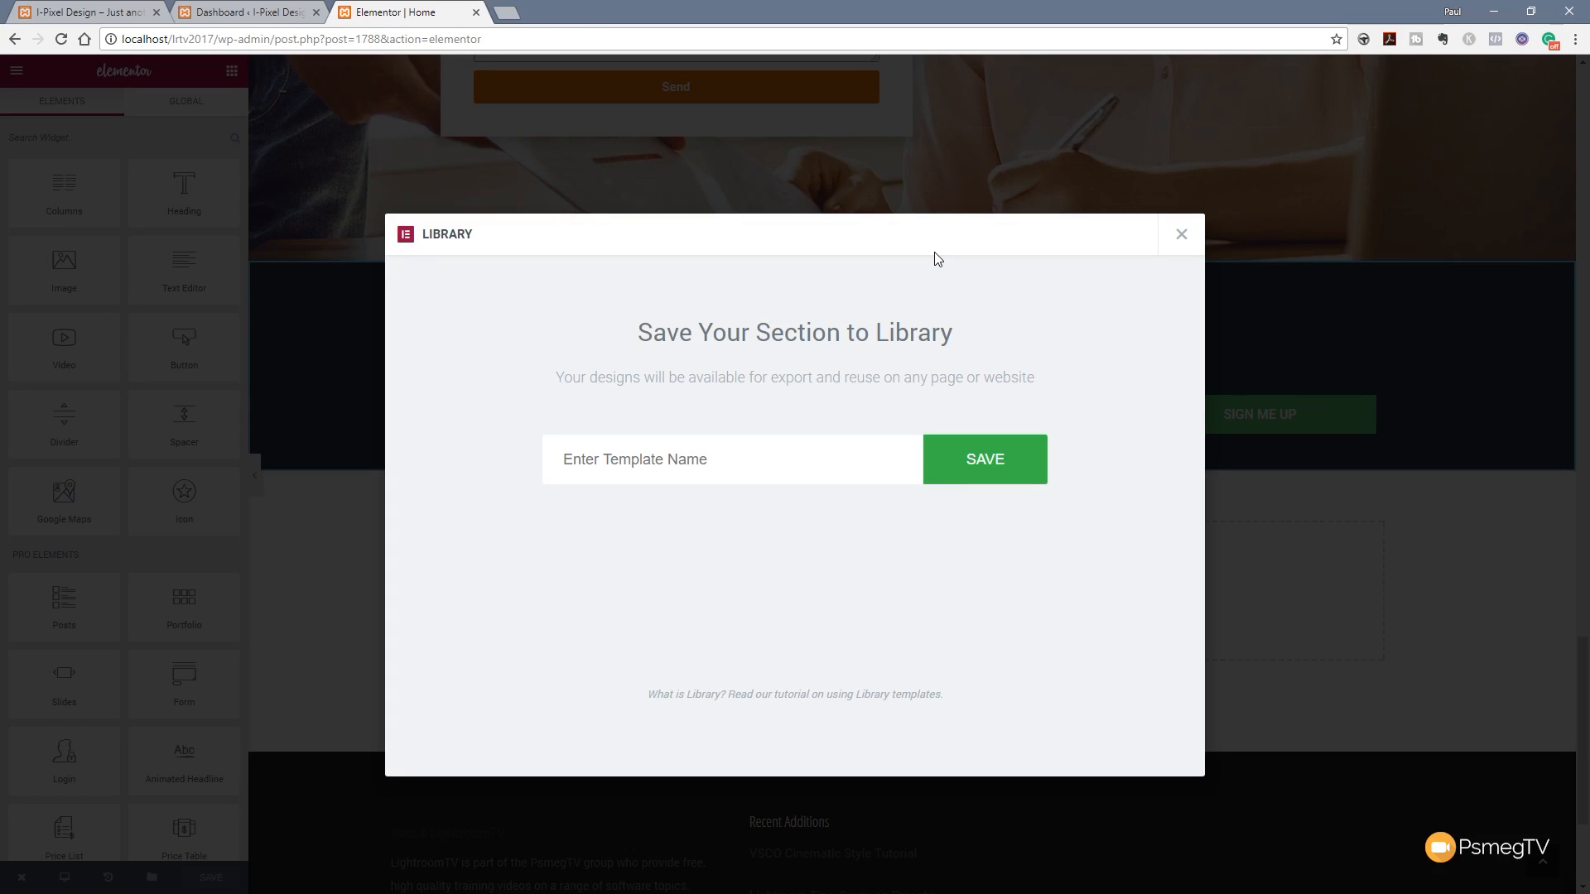
{"action": "left_click", "coordinate": [731, 458]}
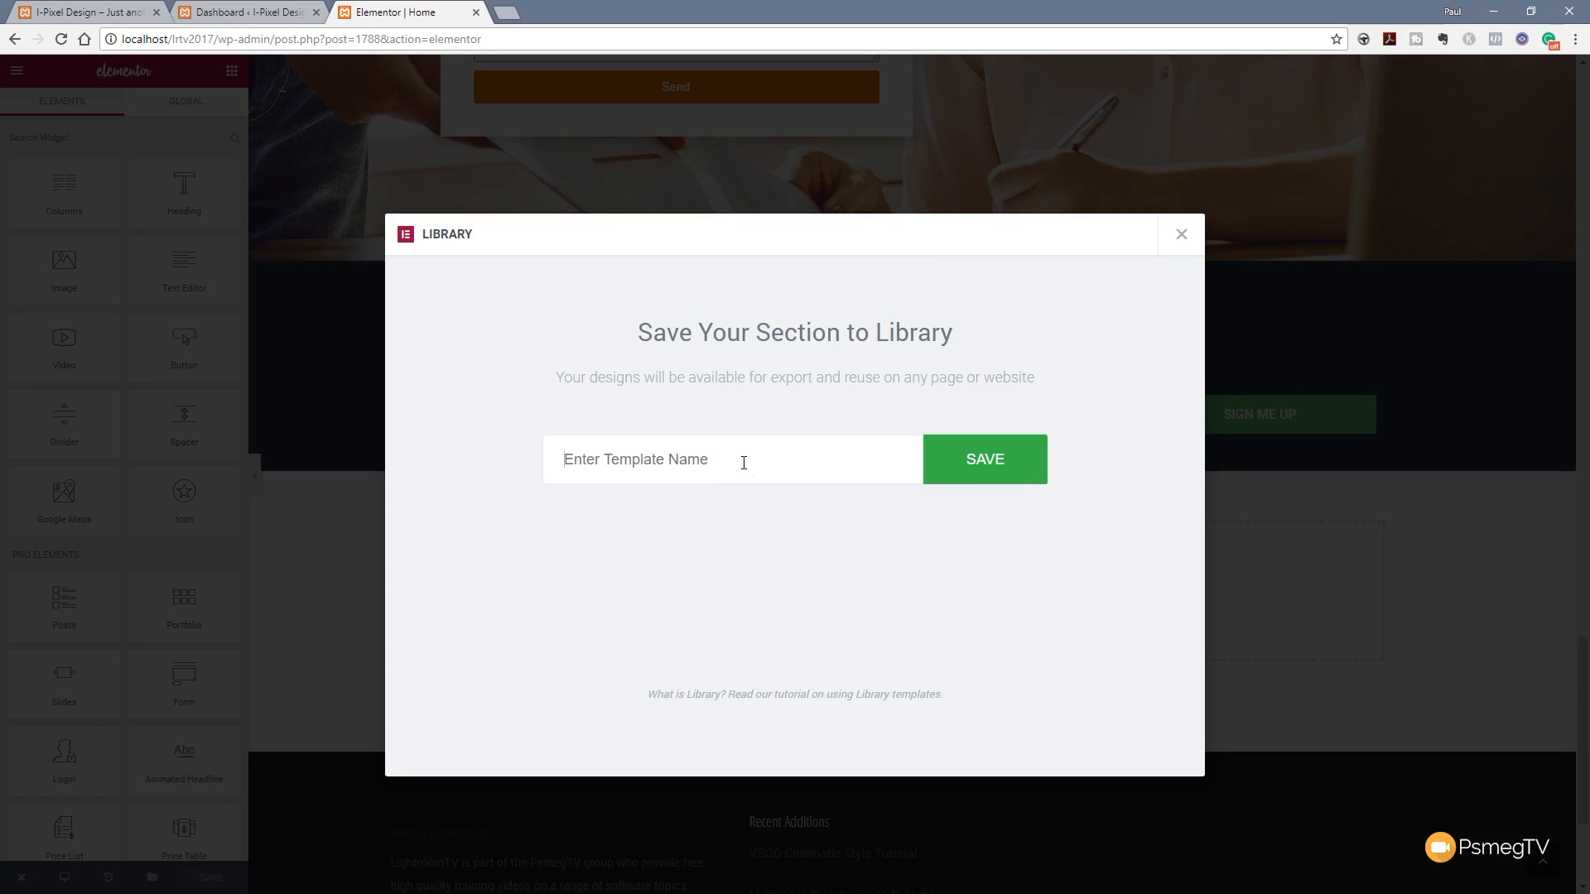
{"action": "type", "text": "Mailchimp Signup Strip"}
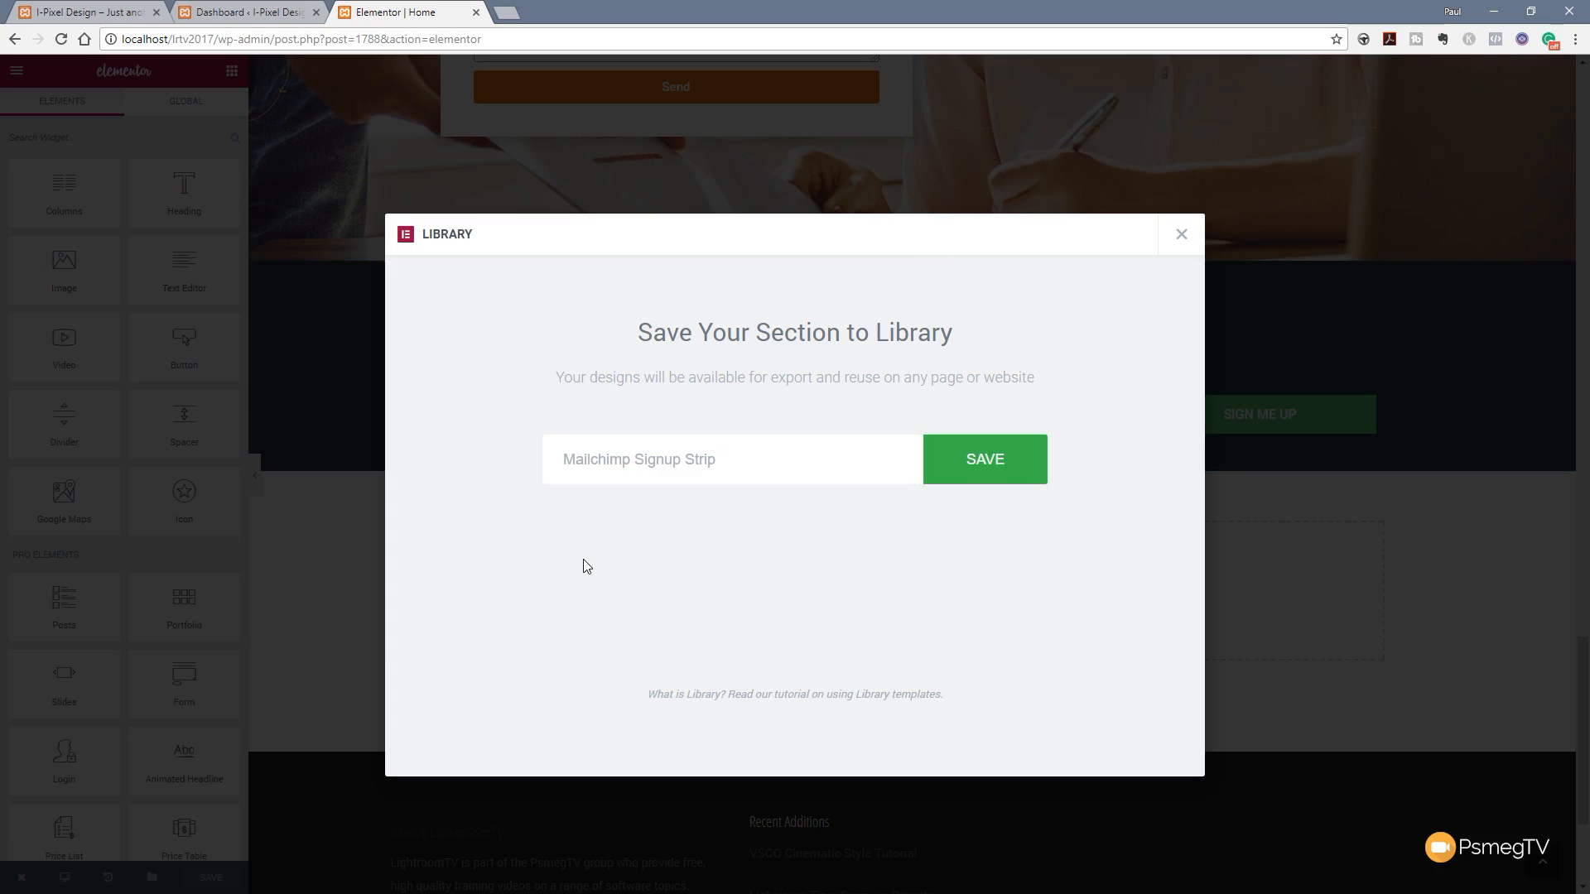
{"action": "left_click", "coordinate": [982, 458]}
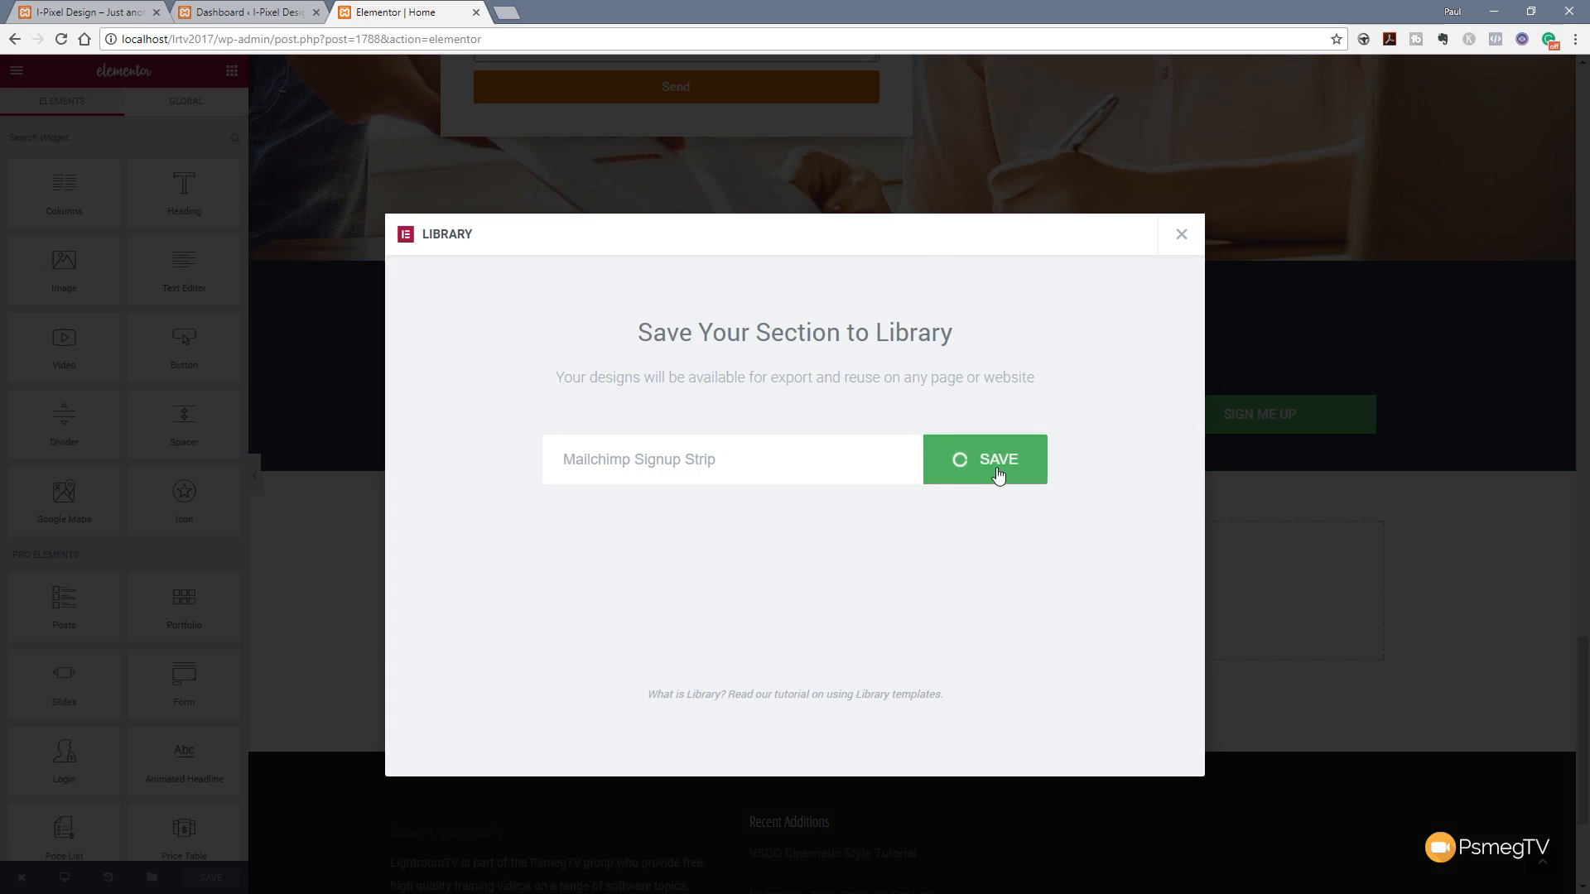
{"action": "left_click", "coordinate": [984, 458]}
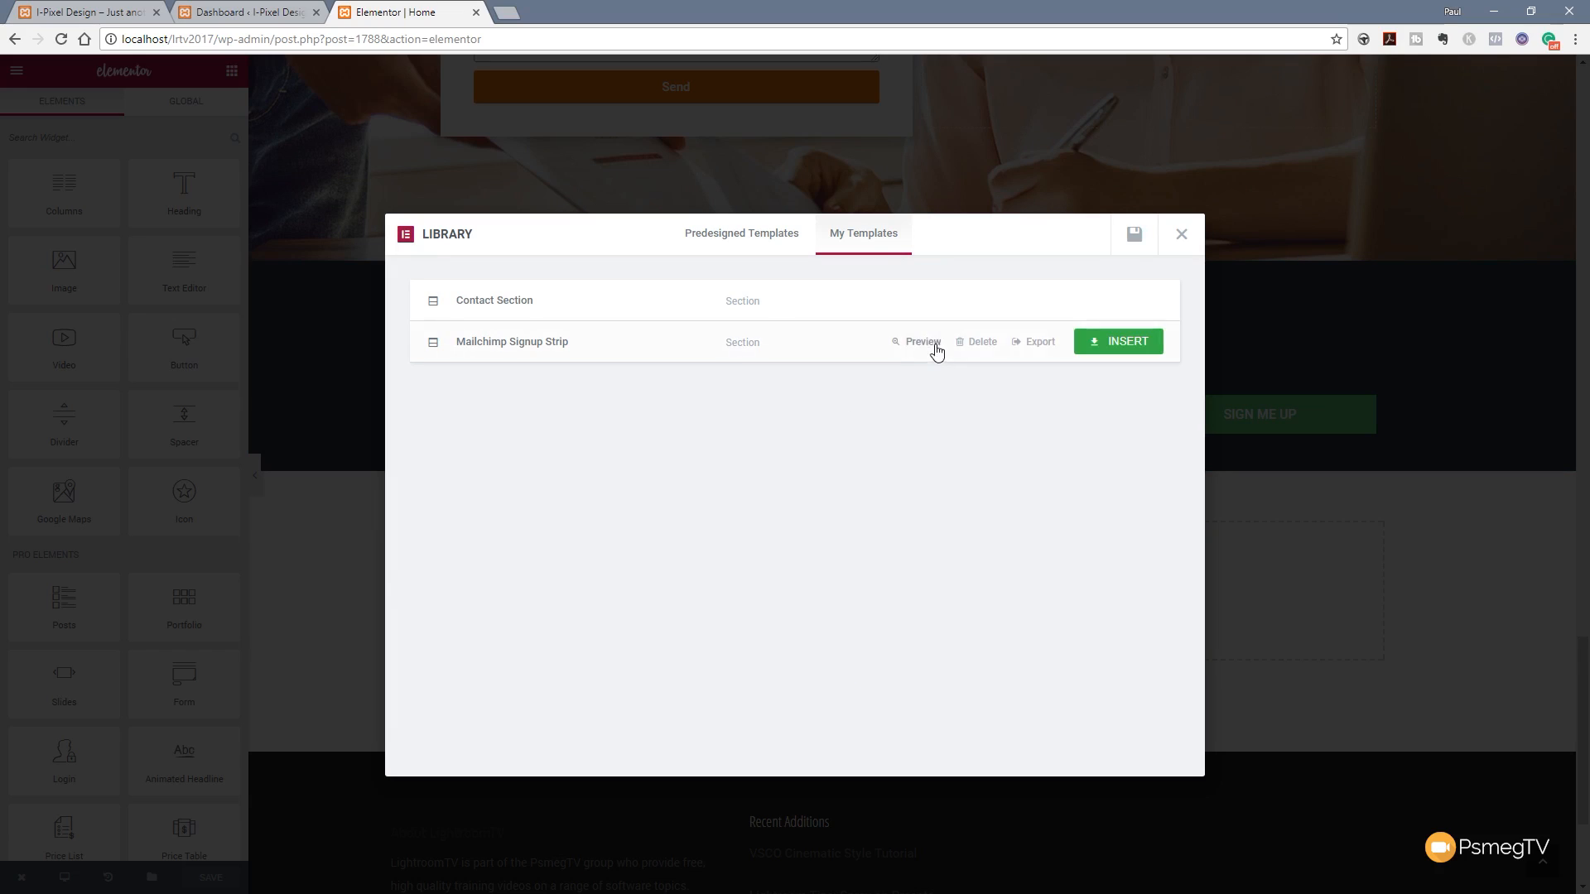
{"action": "mouse_move", "coordinate": [938, 411]}
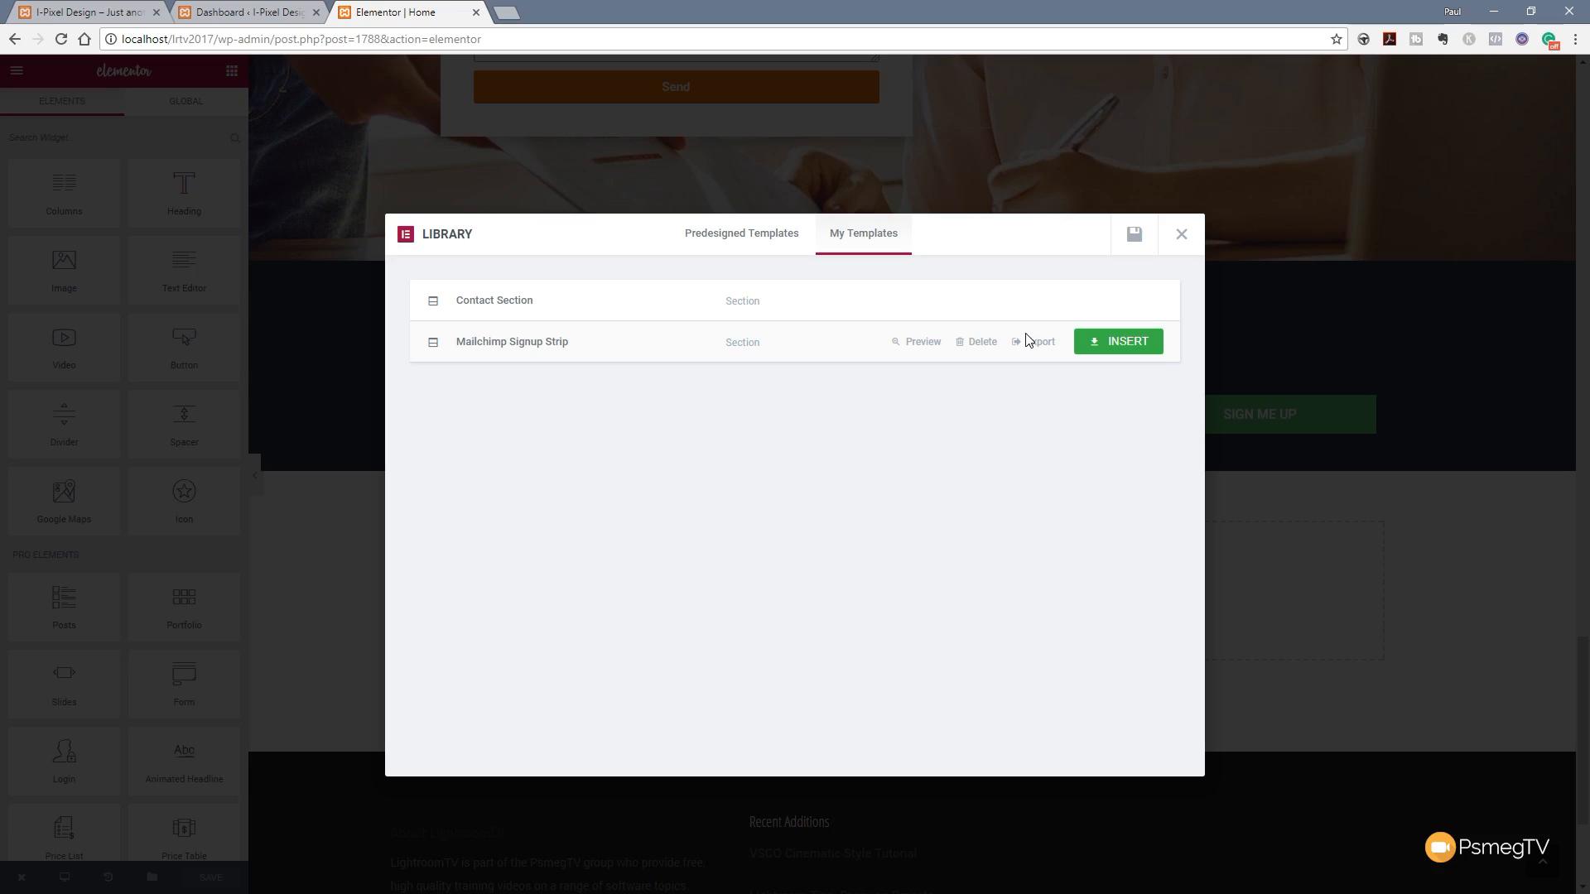
{"action": "mouse_move", "coordinate": [1039, 340]}
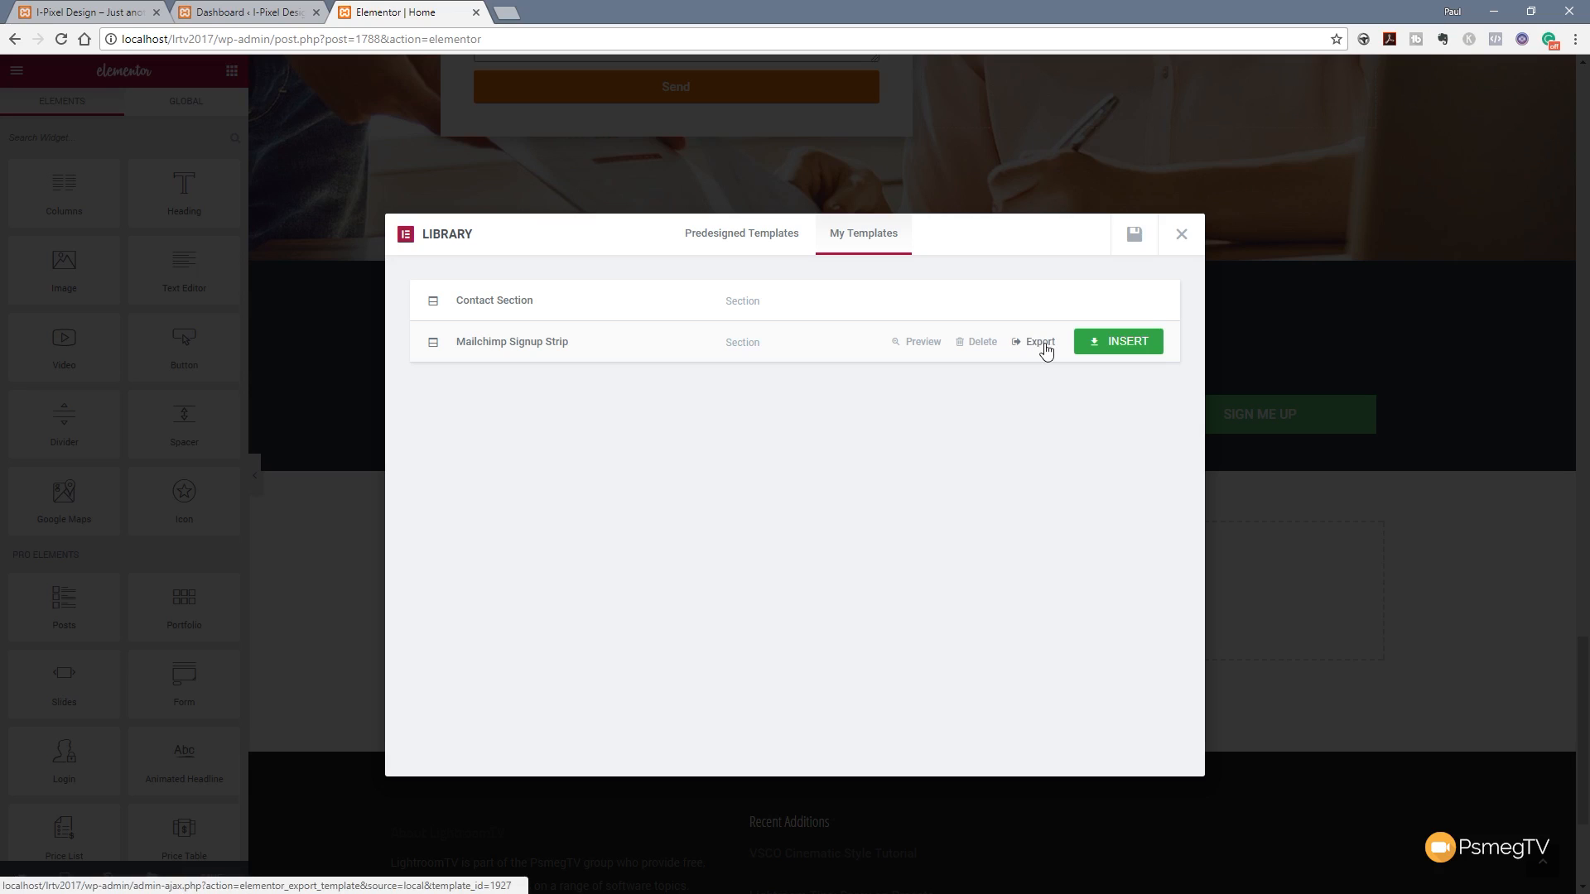
Export the Mailchimp Signup Strip template as JSON, then go to the other site's dashboard.
{"action": "left_click", "coordinate": [1039, 342]}
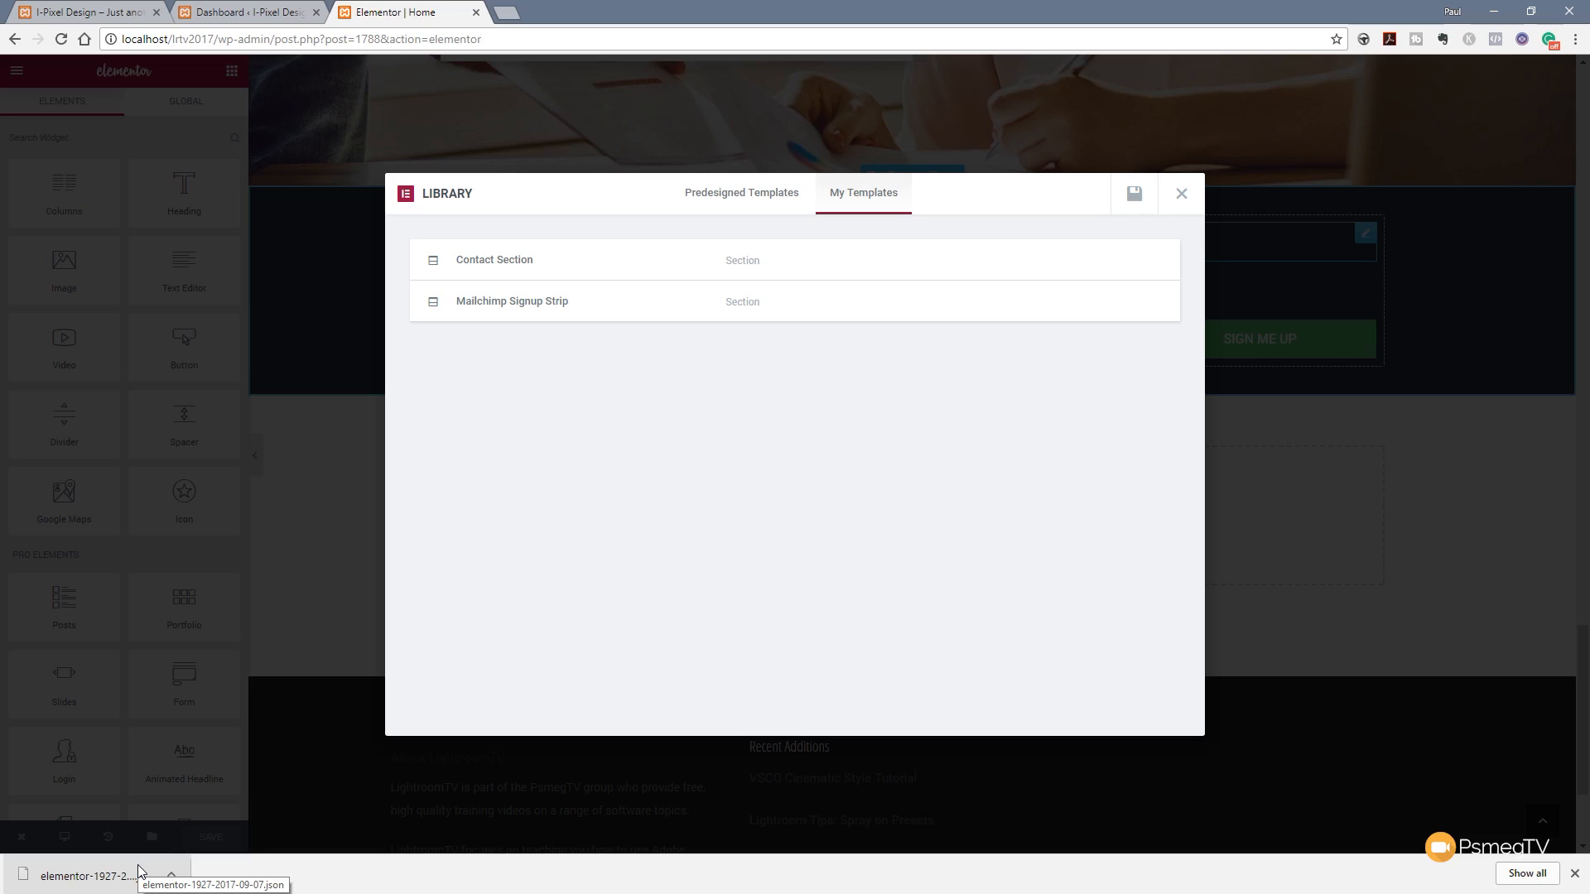
{"action": "mouse_move", "coordinate": [272, 220]}
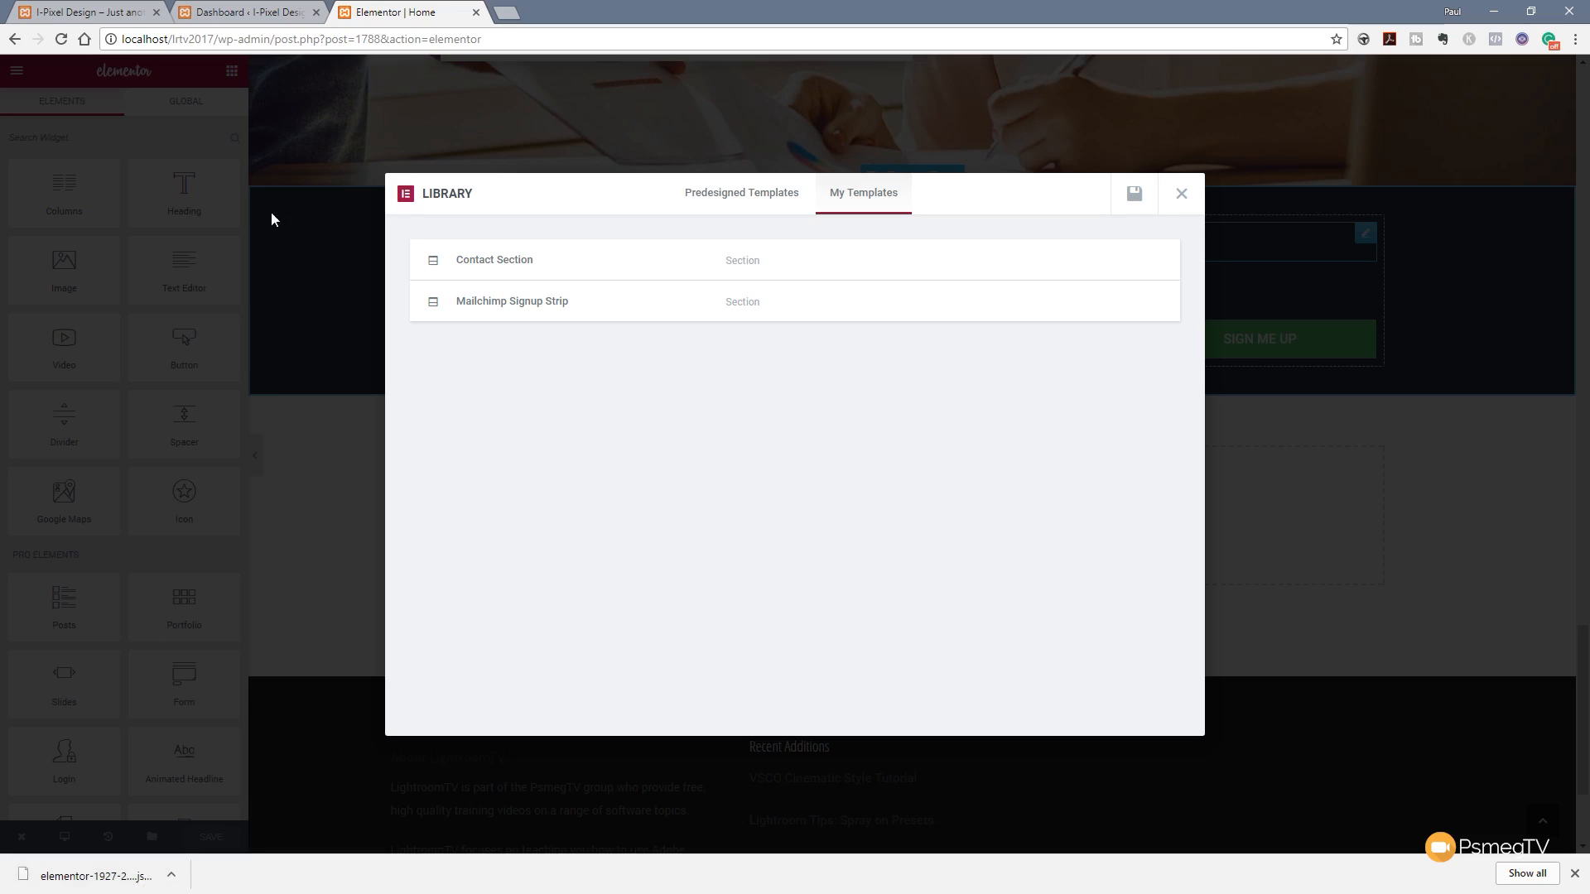
{"action": "left_click", "coordinate": [476, 13]}
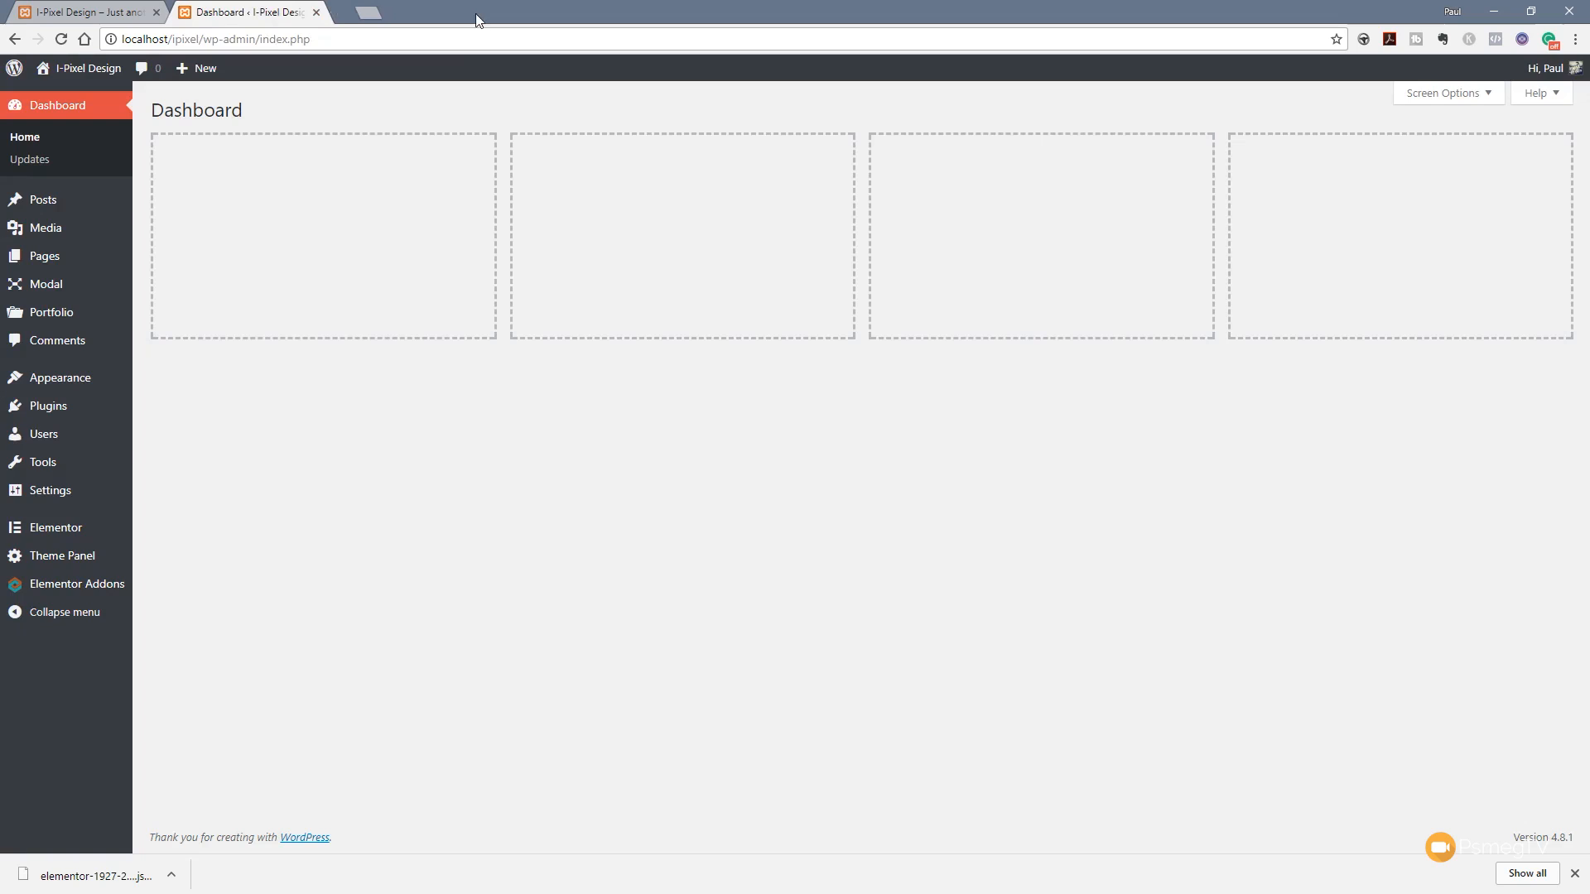
{"action": "mouse_move", "coordinate": [356, 523]}
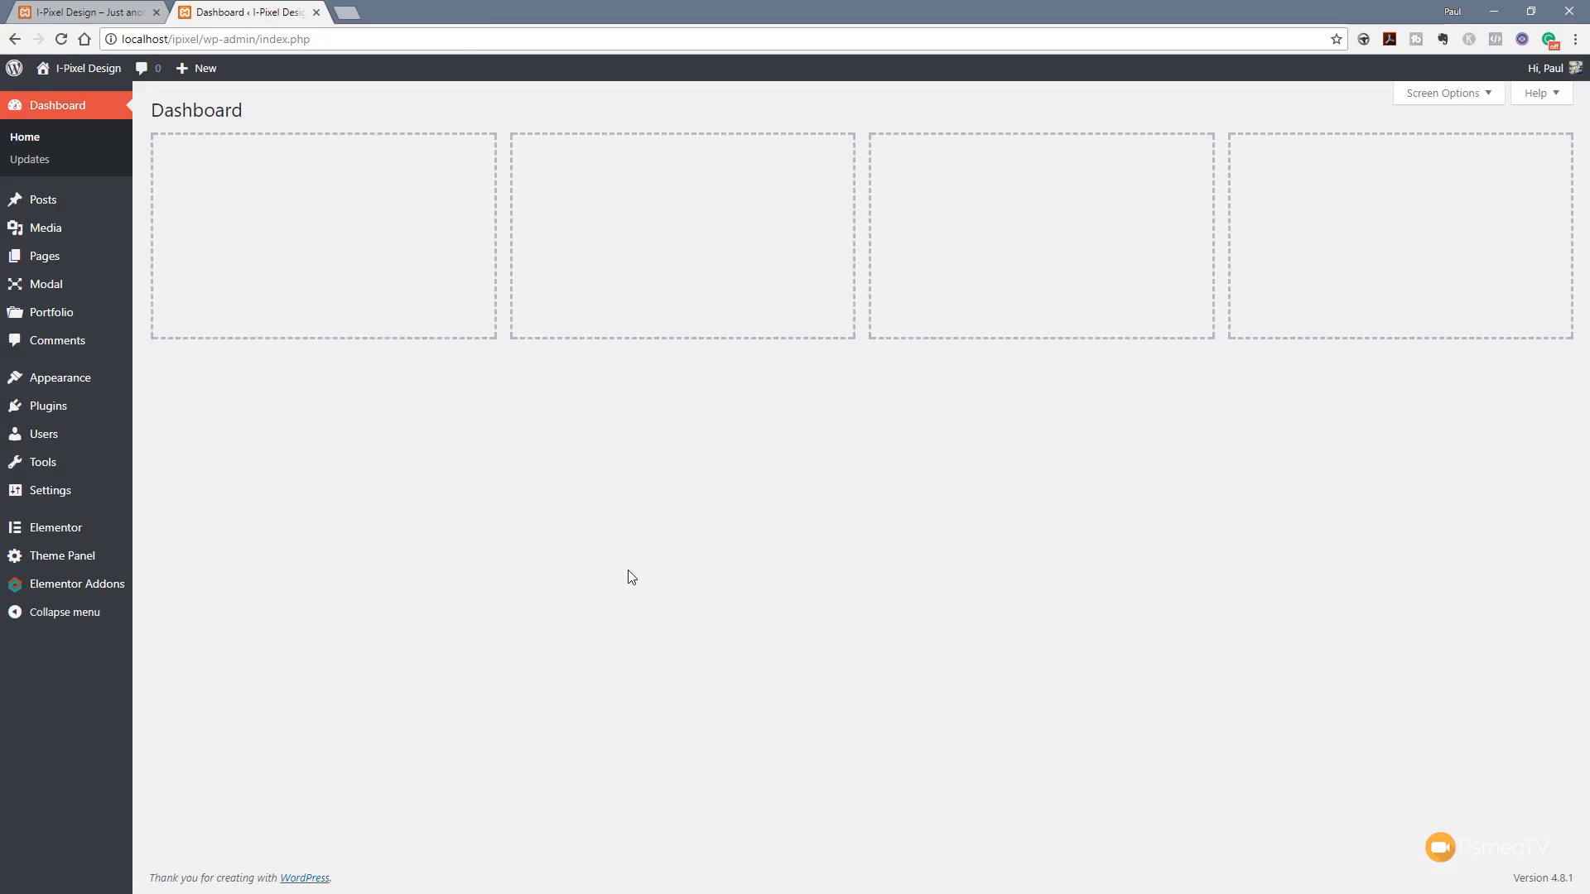
{"action": "mouse_move", "coordinate": [60, 555]}
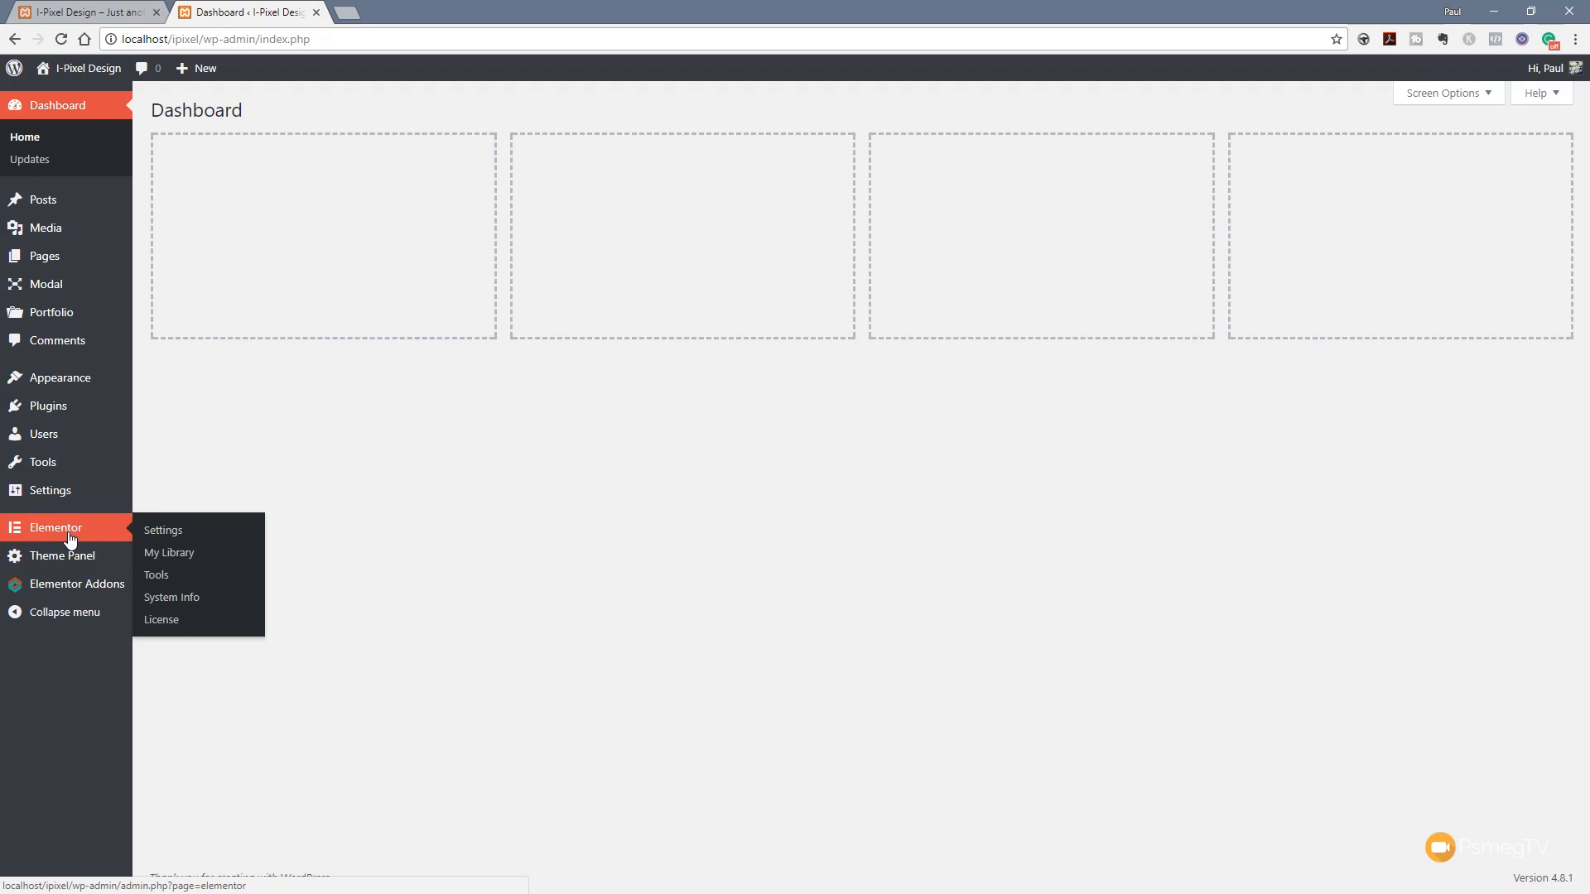
{"action": "mouse_move", "coordinate": [169, 552]}
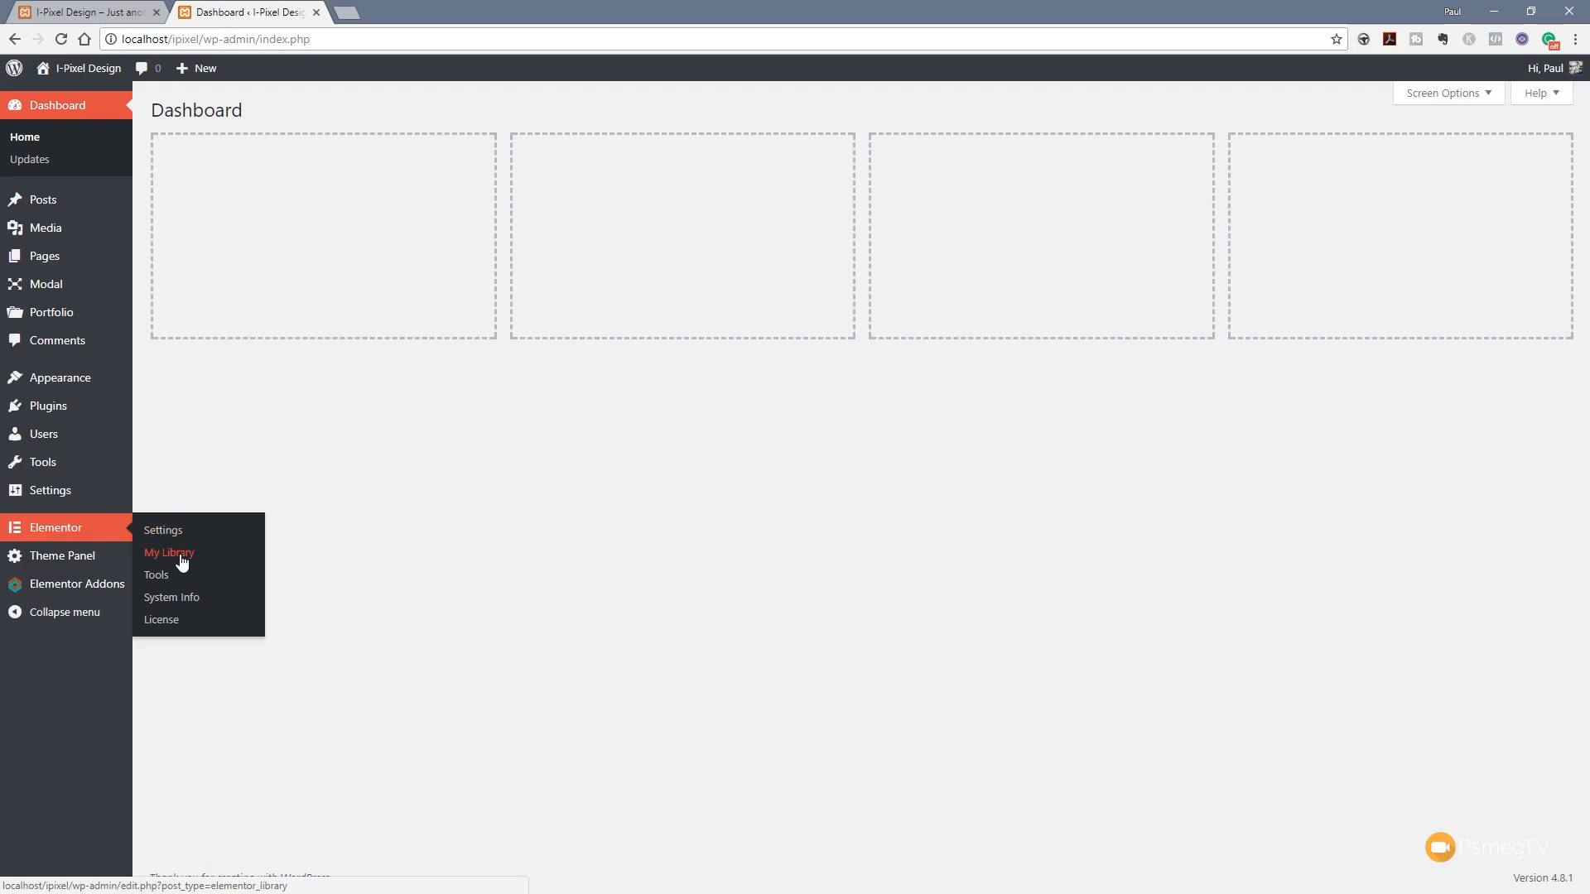
Open the second site's Elementor My Library page.
{"action": "left_click", "coordinate": [168, 552]}
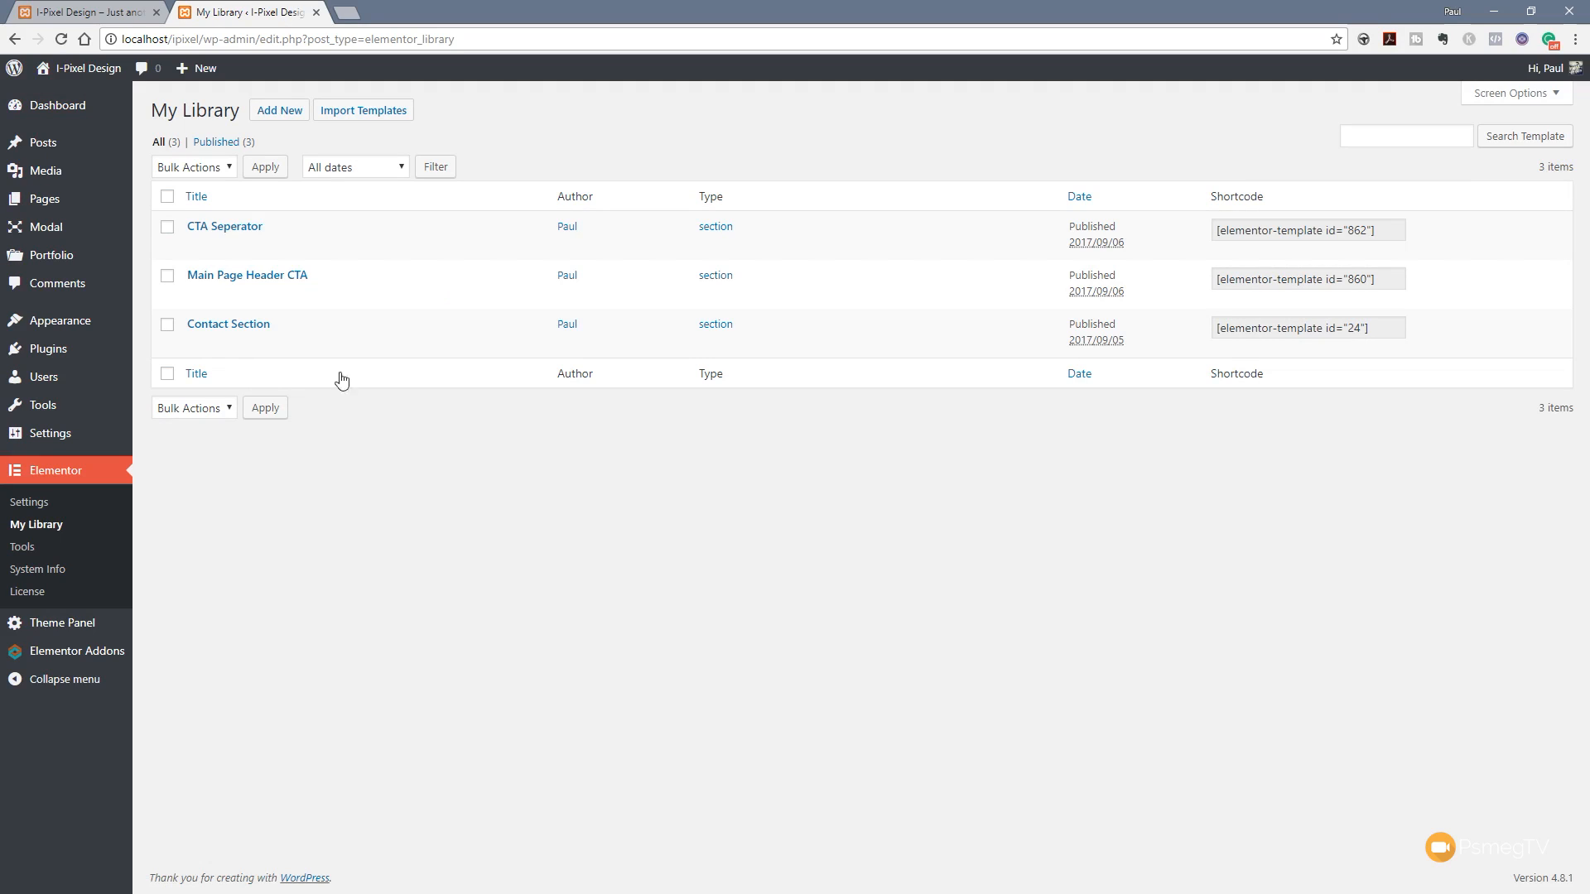
Import Mailchimp-Signup-Strip.json into the second site's Elementor template library.
{"action": "left_click", "coordinate": [362, 110]}
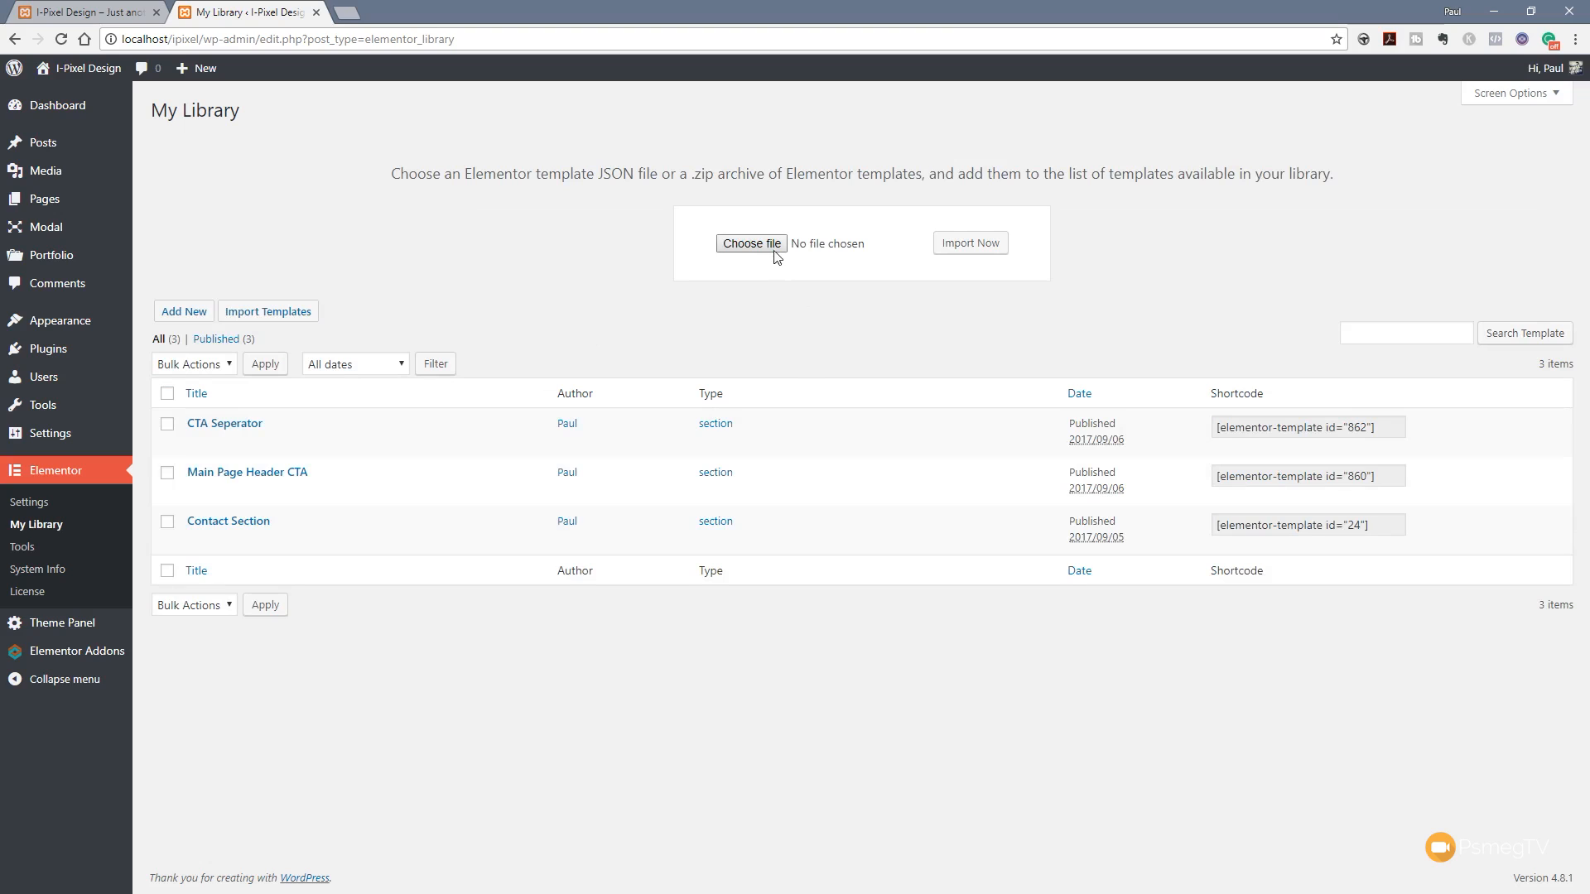
{"action": "left_click", "coordinate": [750, 244]}
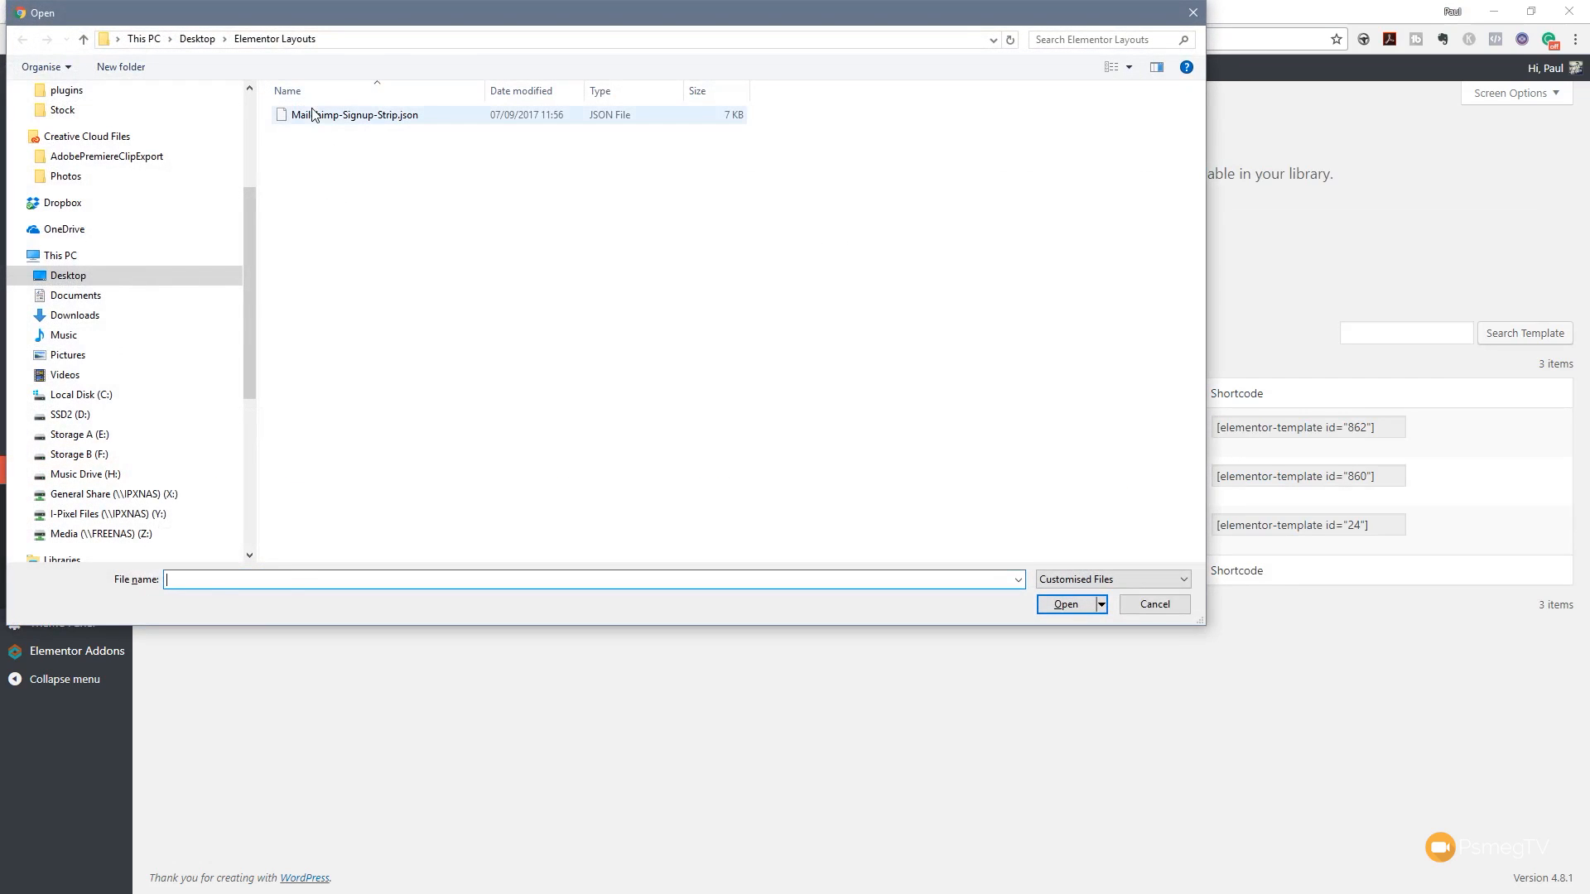
{"action": "left_click", "coordinate": [351, 114]}
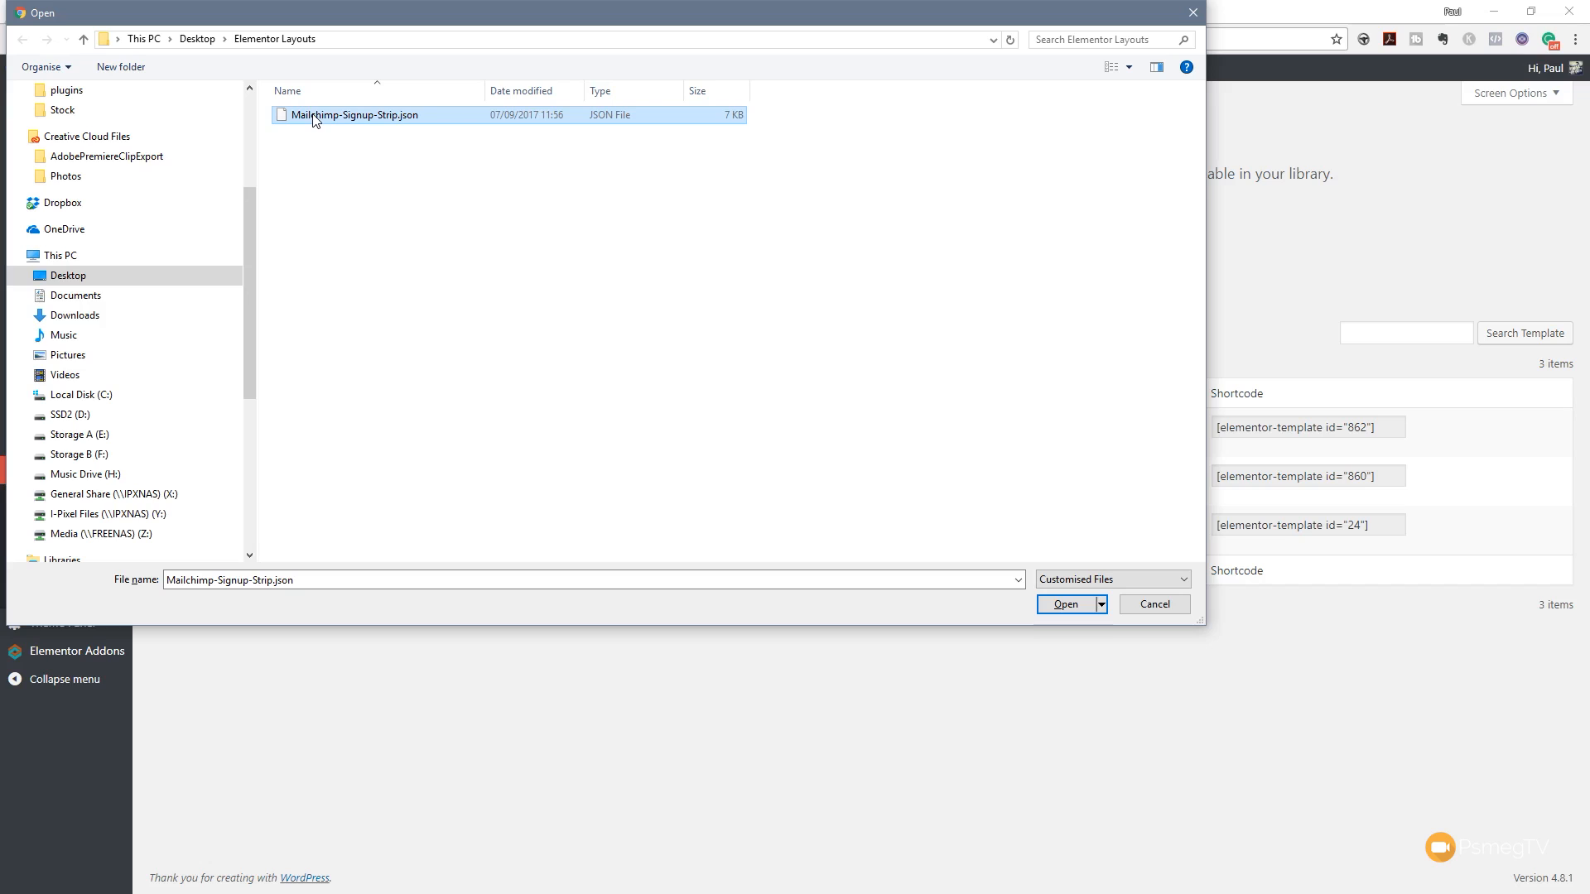
{"action": "mouse_move", "coordinate": [1053, 648]}
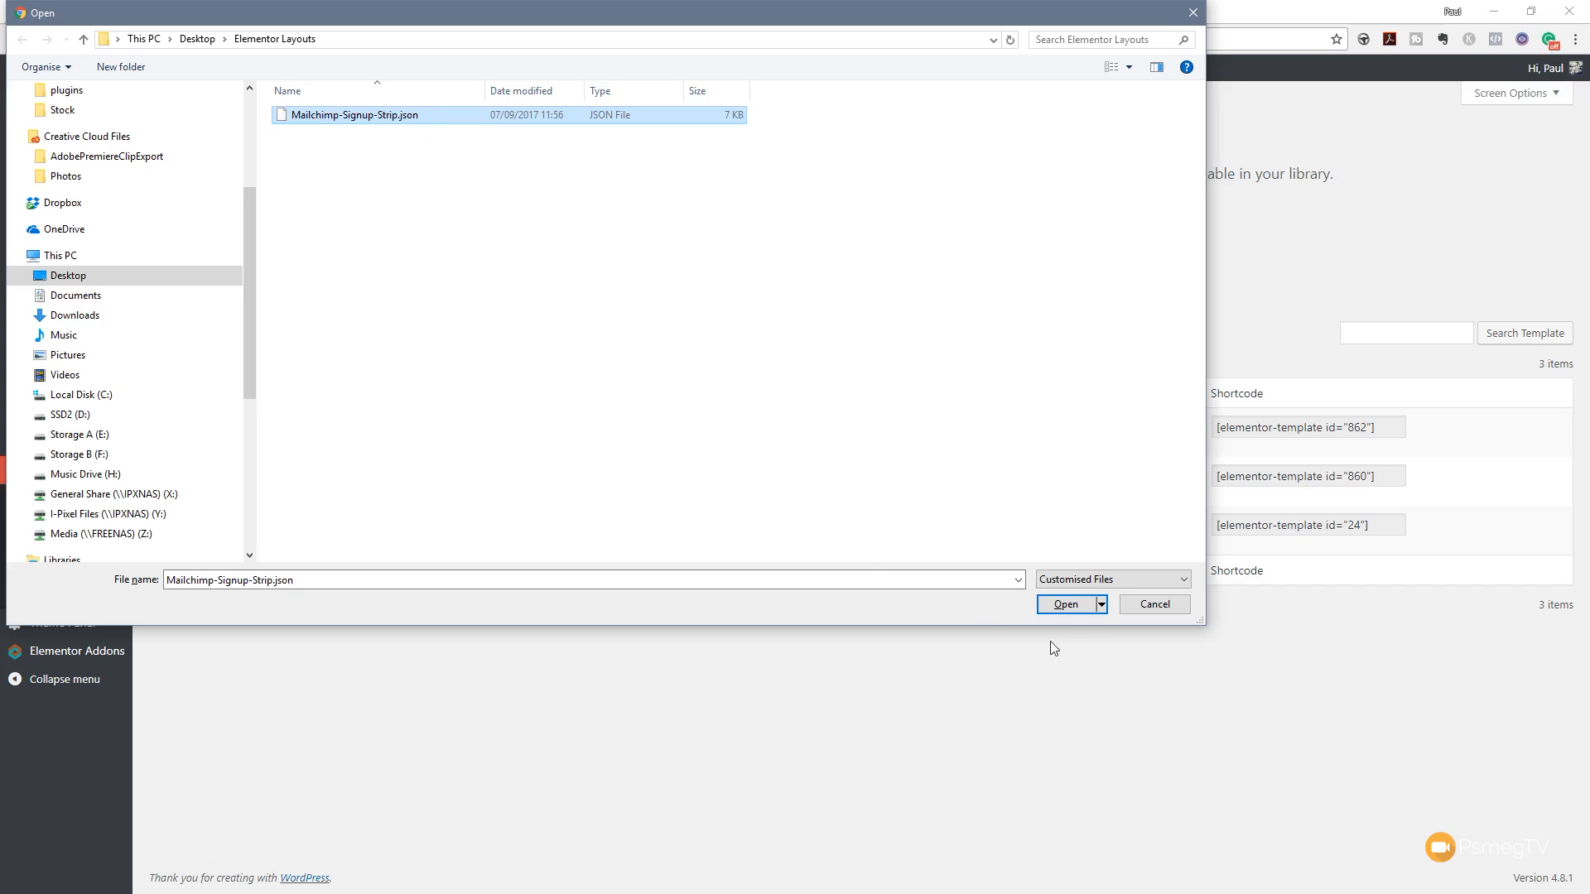
{"action": "left_click", "coordinate": [1065, 604]}
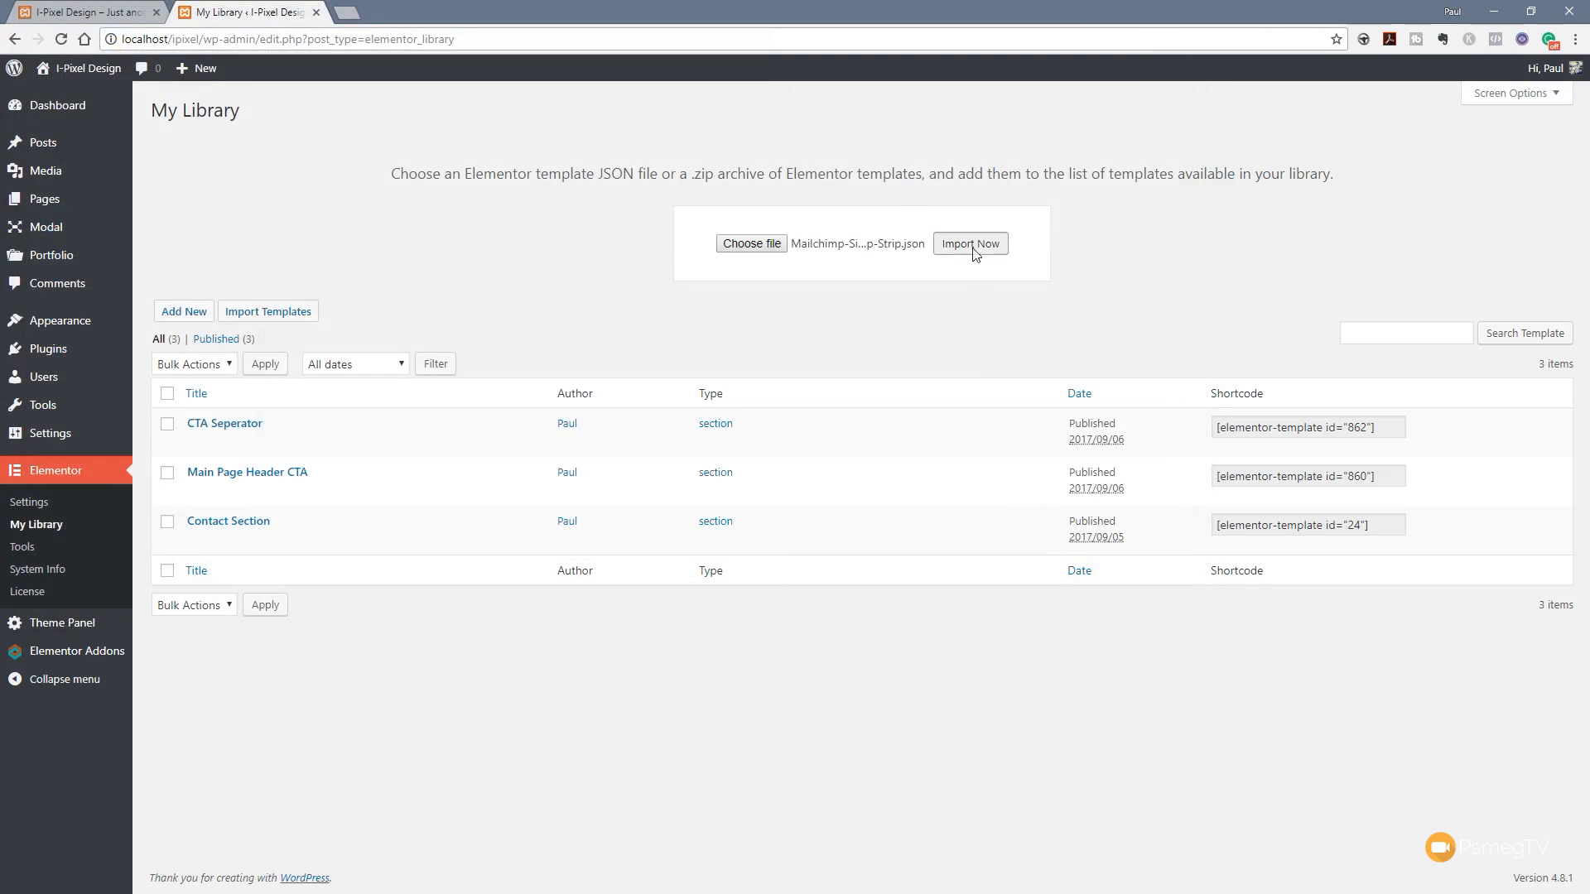
{"action": "left_click", "coordinate": [969, 243]}
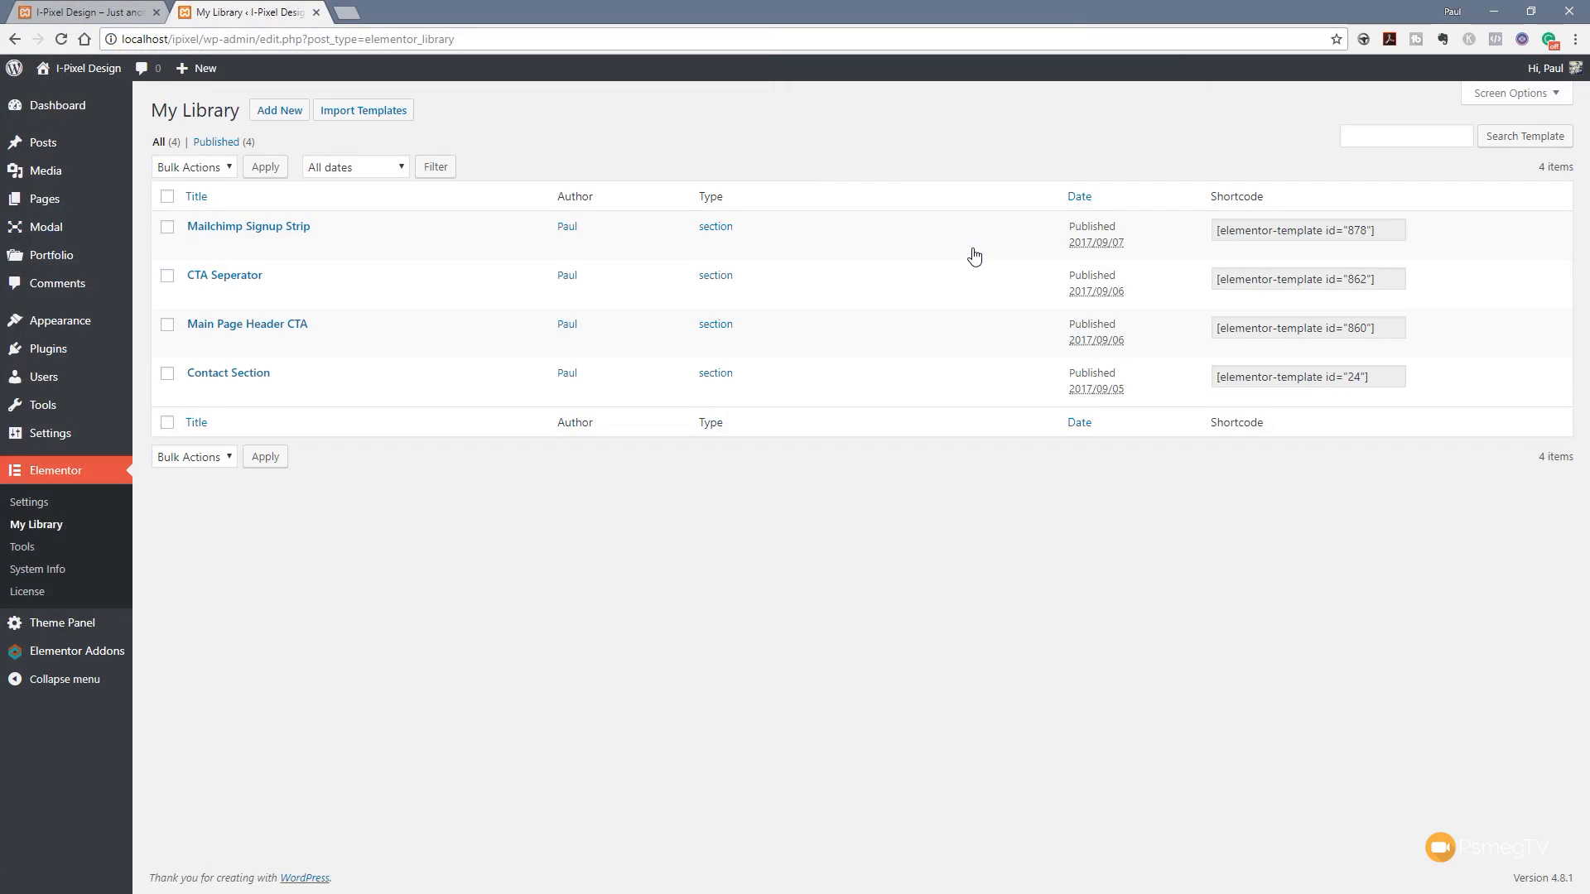
{"action": "mouse_move", "coordinate": [248, 226]}
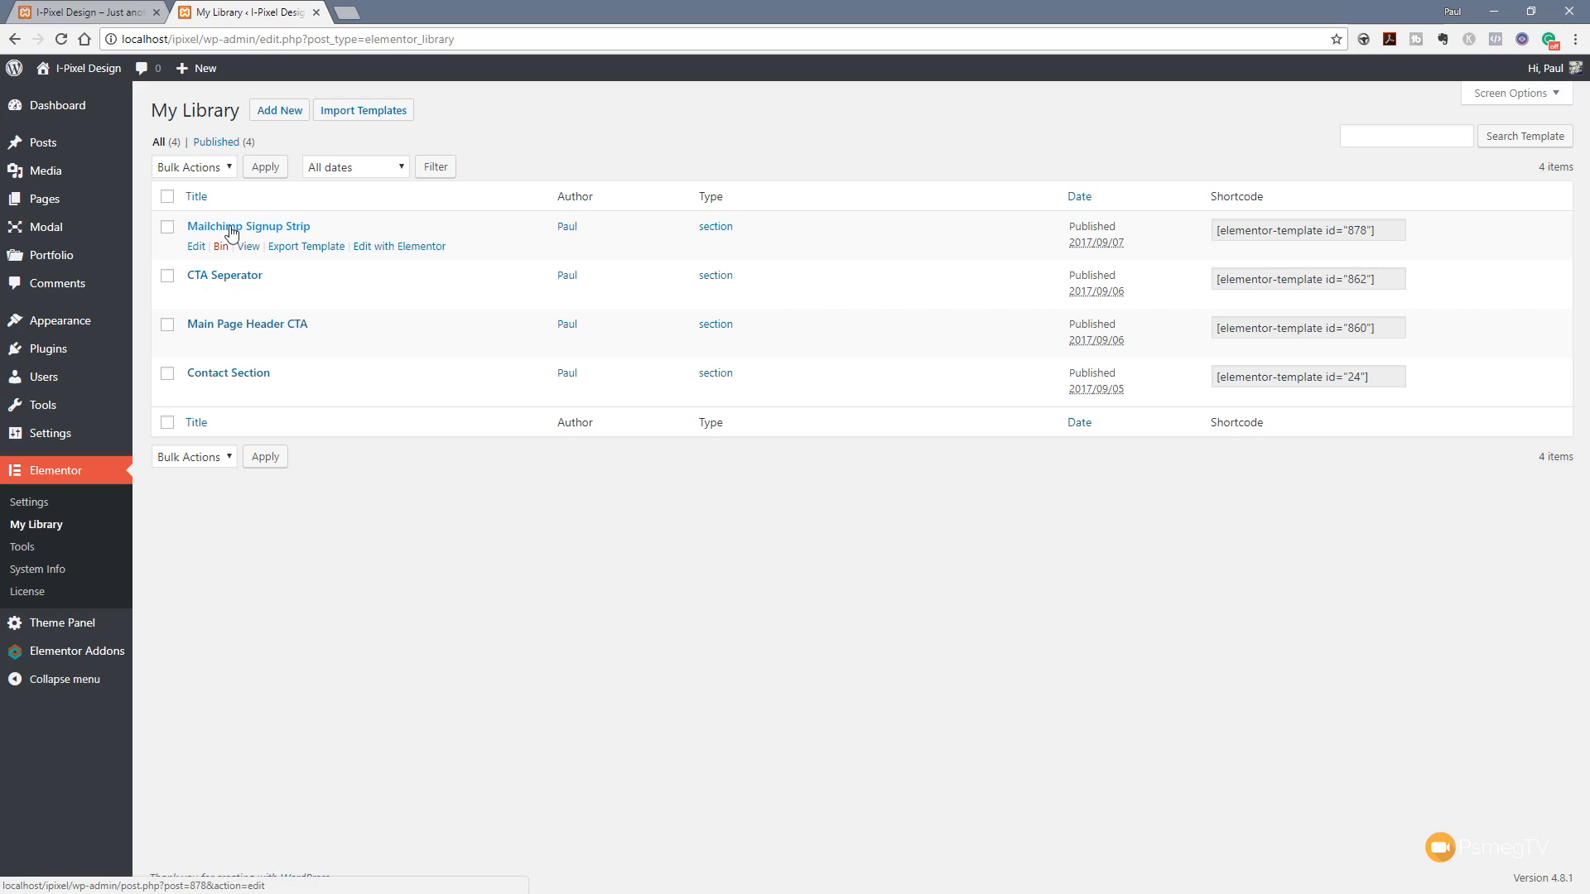
{"action": "mouse_move", "coordinate": [44, 226]}
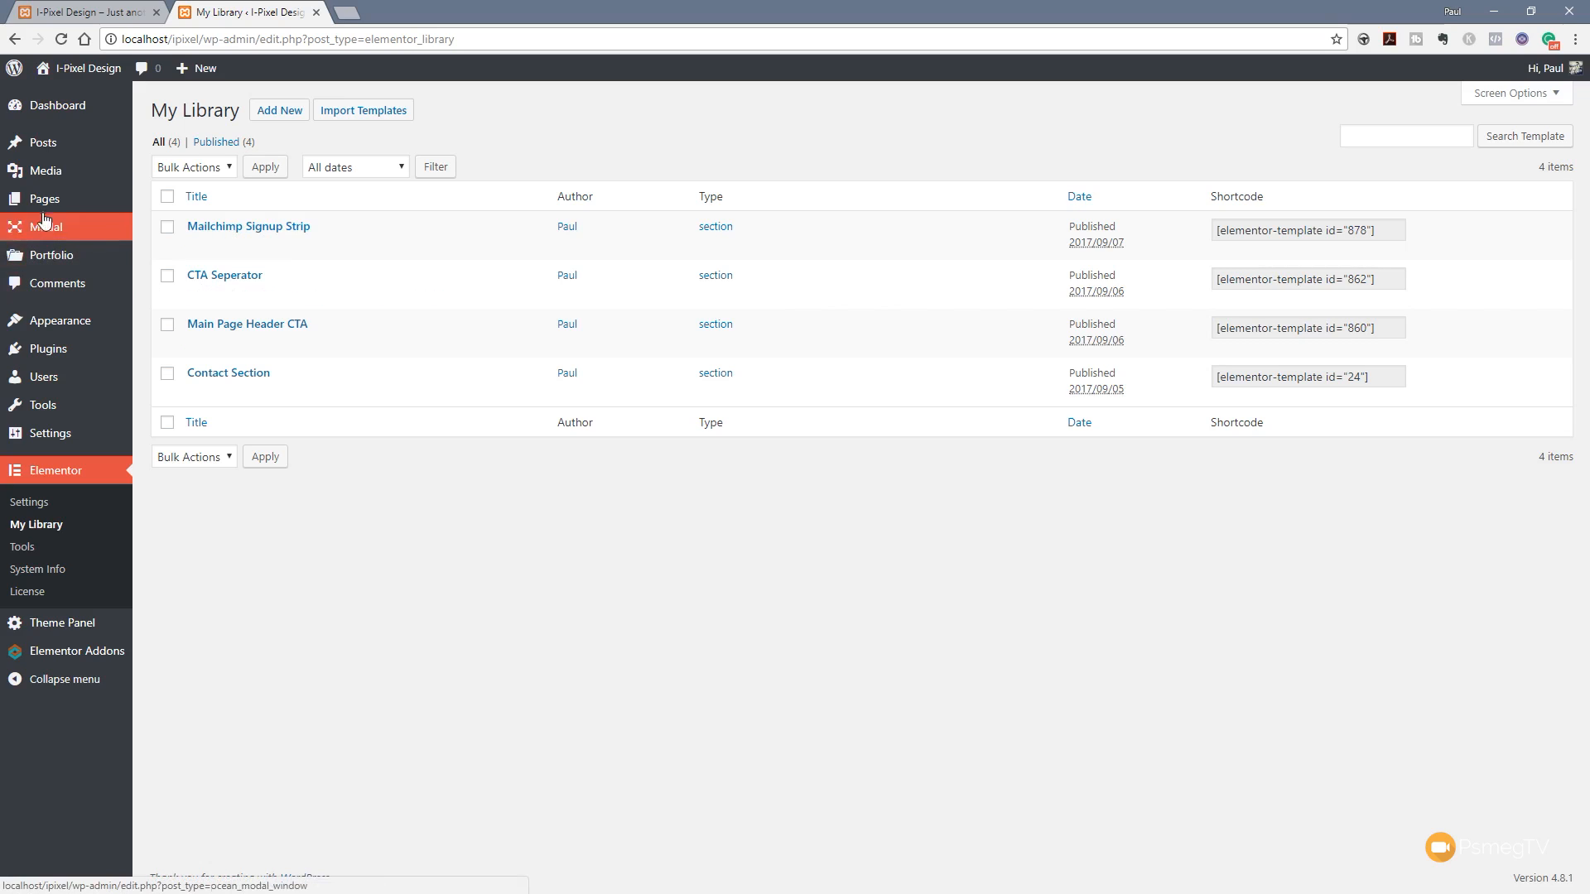
Open the second site's Home page from All Pages in the Elementor editor.
{"action": "left_click", "coordinate": [45, 199]}
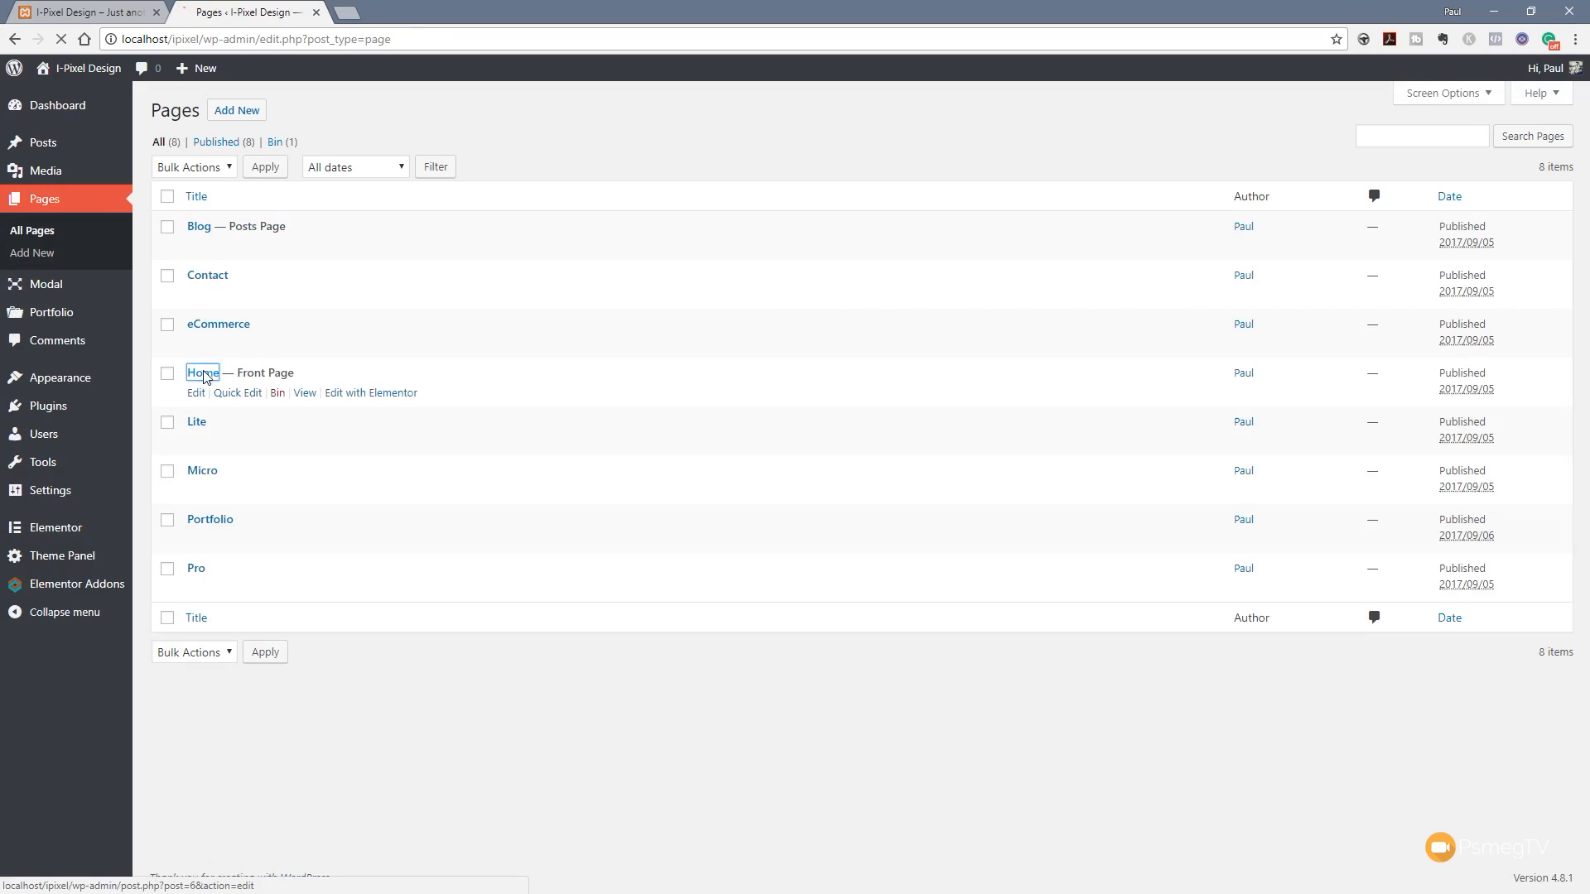
{"action": "left_click", "coordinate": [202, 372]}
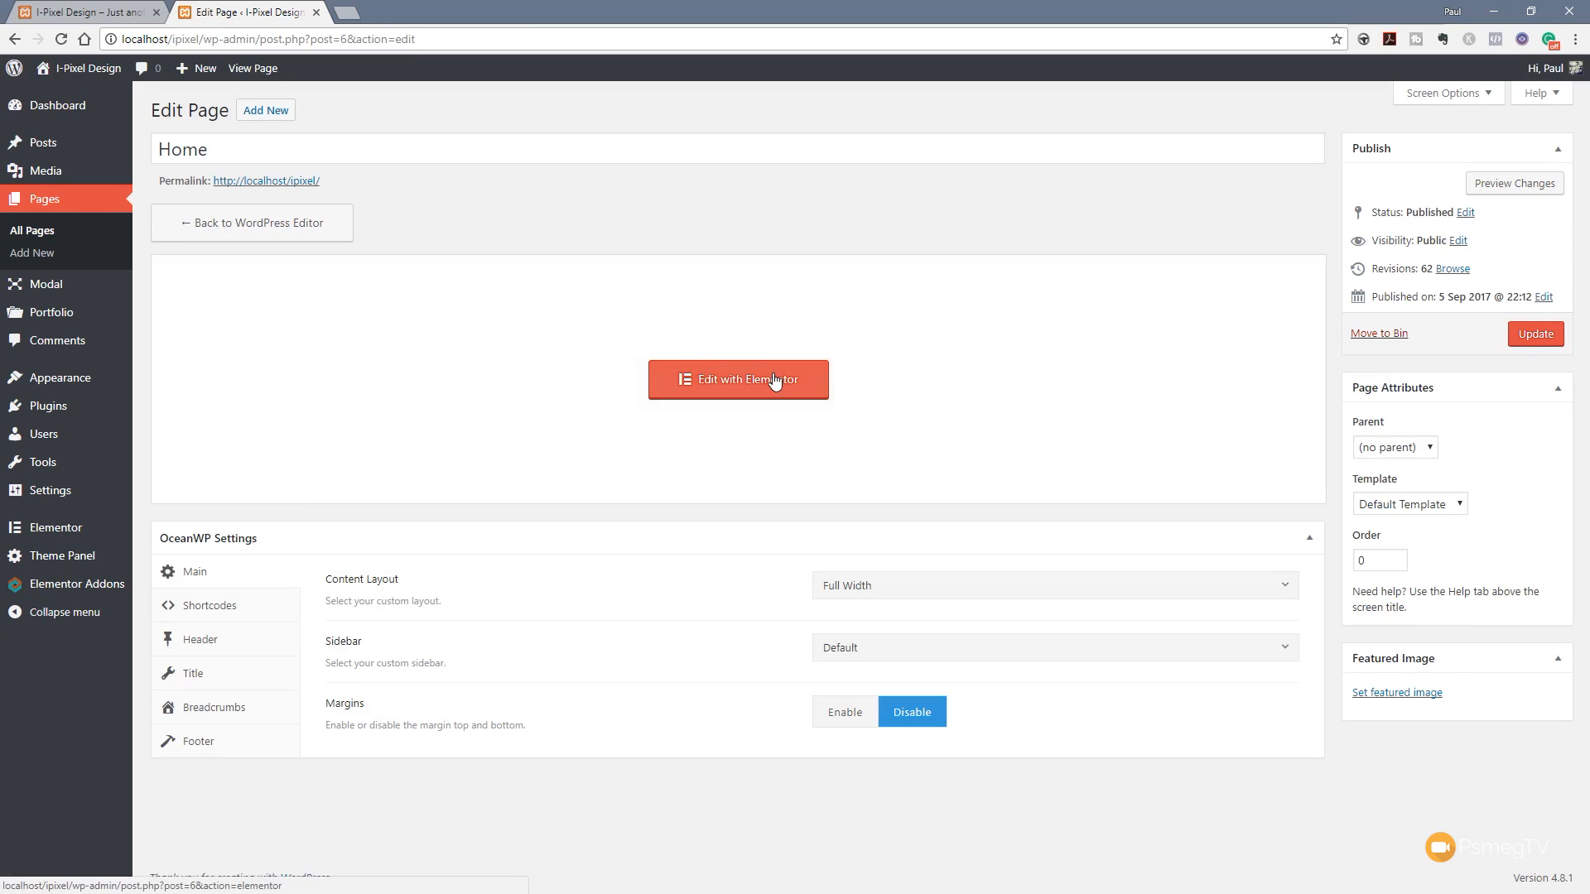
{"action": "left_click", "coordinate": [737, 379]}
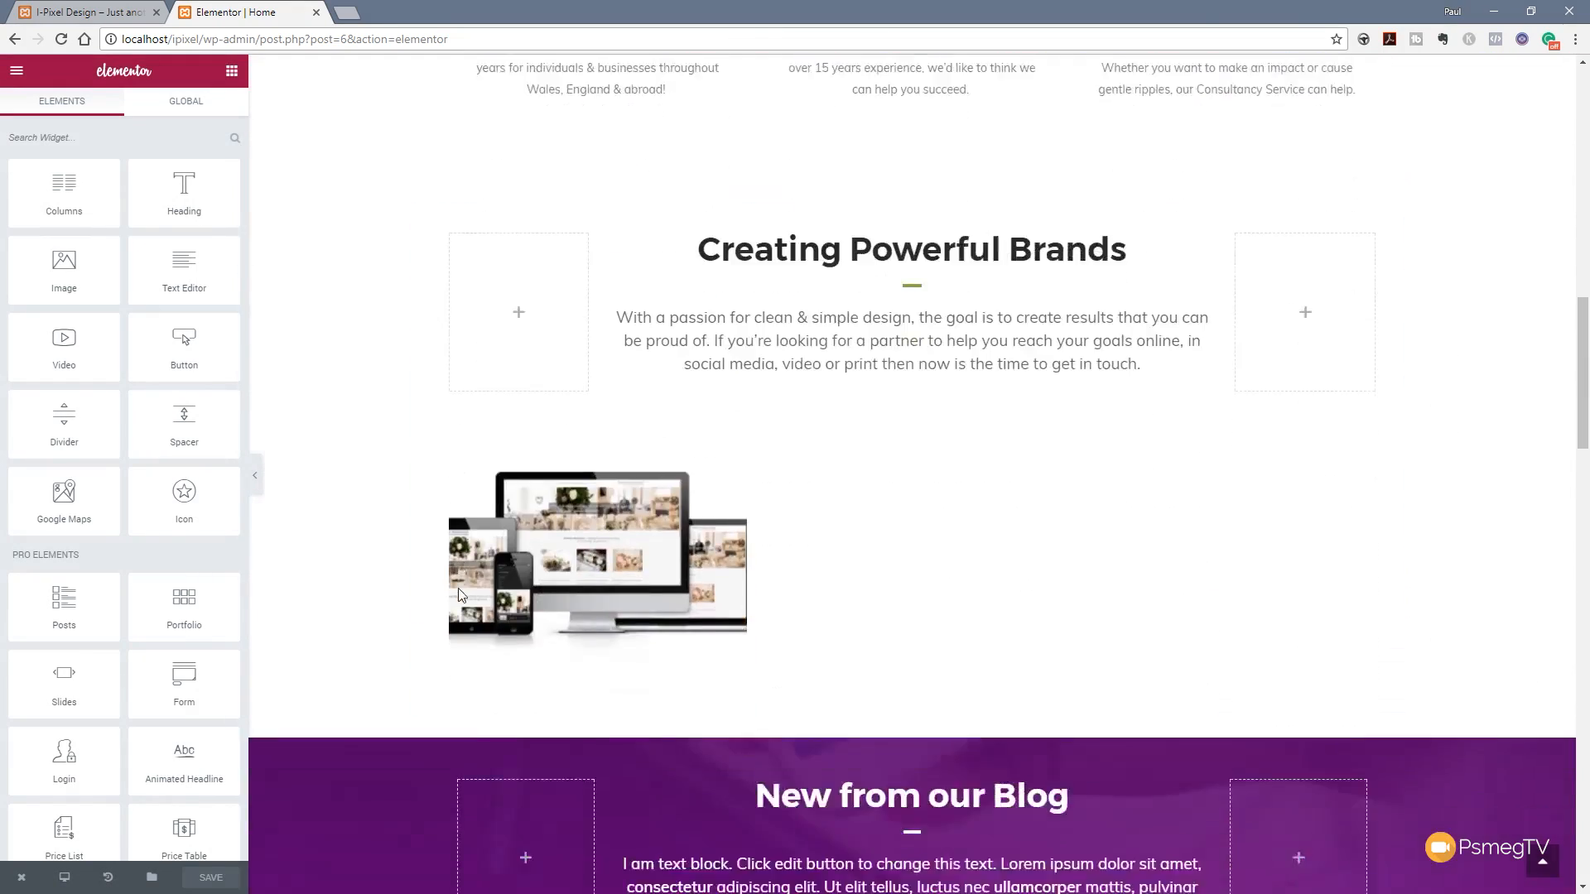
Insert Mailchimp Signup Strip from My Templates onto the Home page and edit its subscribe text.
{"action": "scroll", "scroll_direction": "down", "scroll_amount": 3}
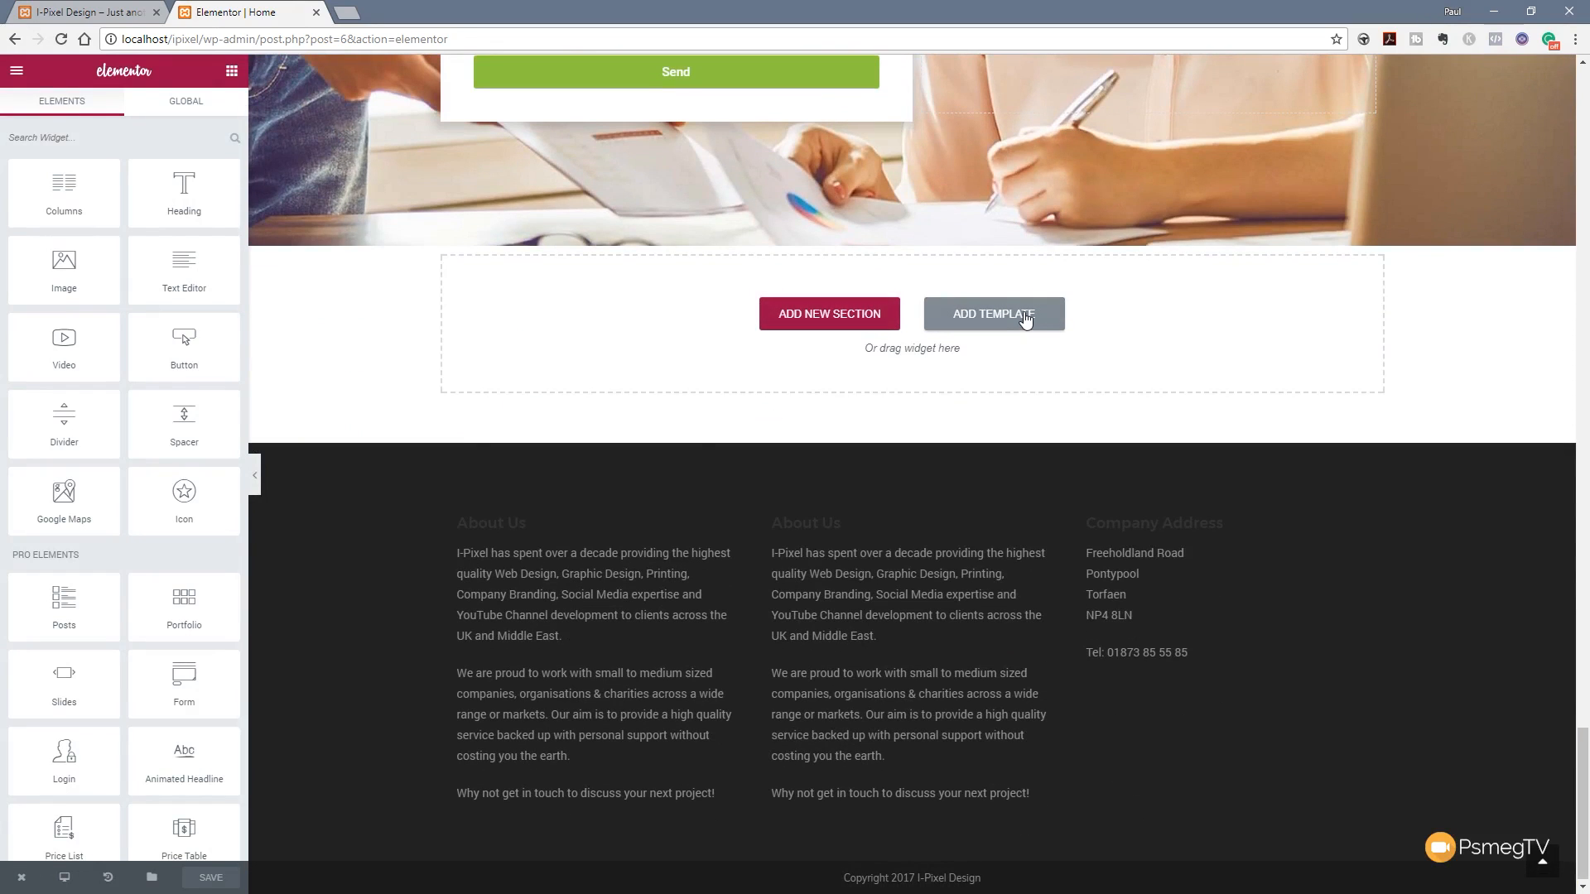
{"action": "left_click", "coordinate": [993, 313]}
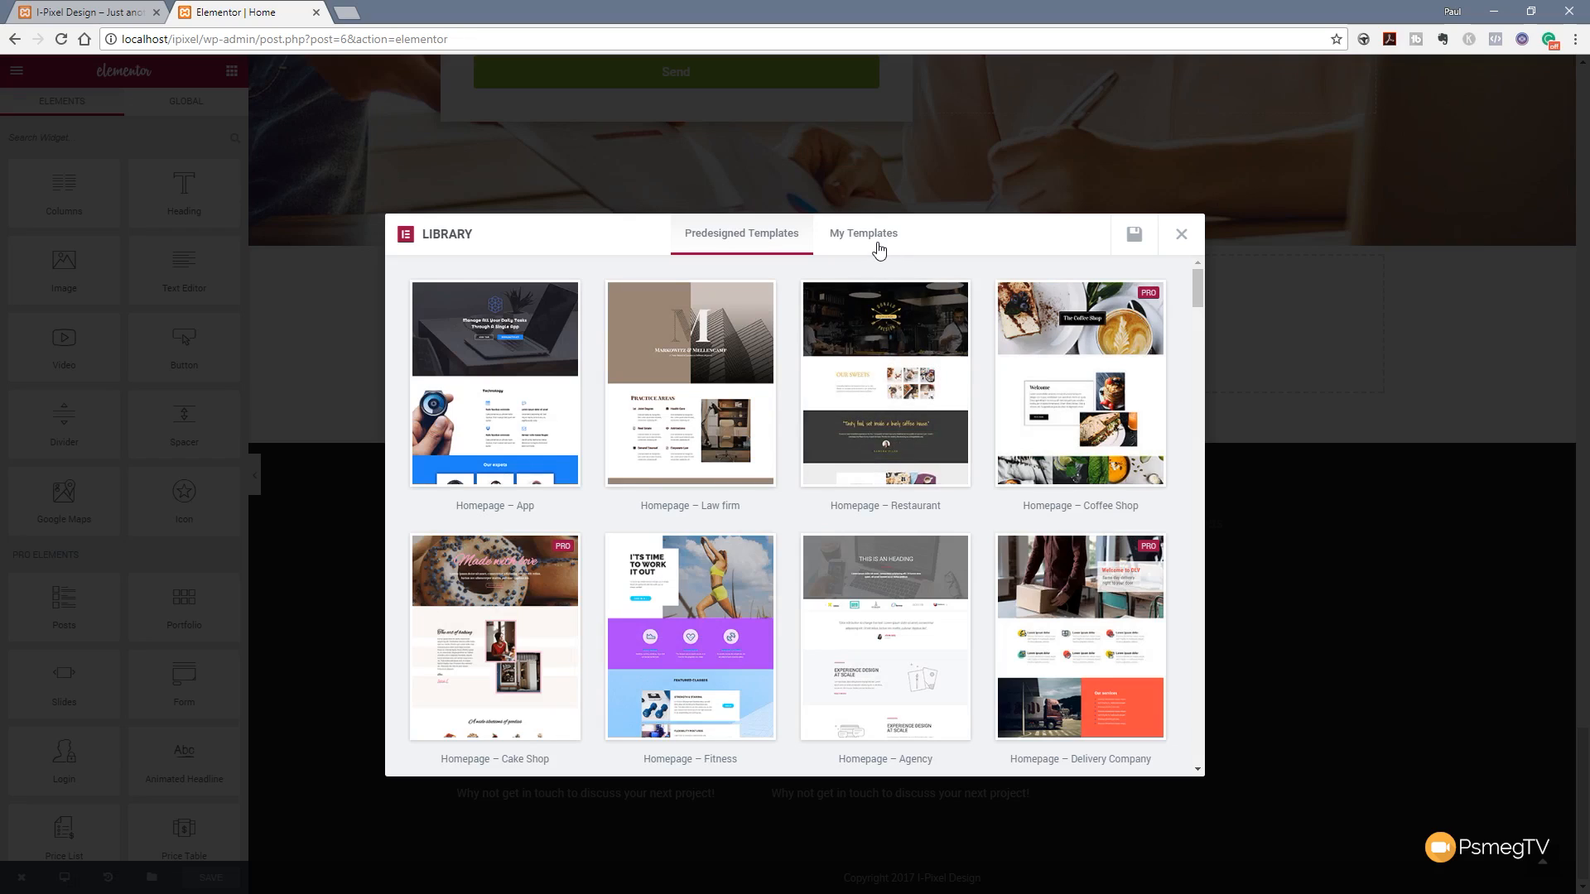
{"action": "left_click", "coordinate": [862, 232]}
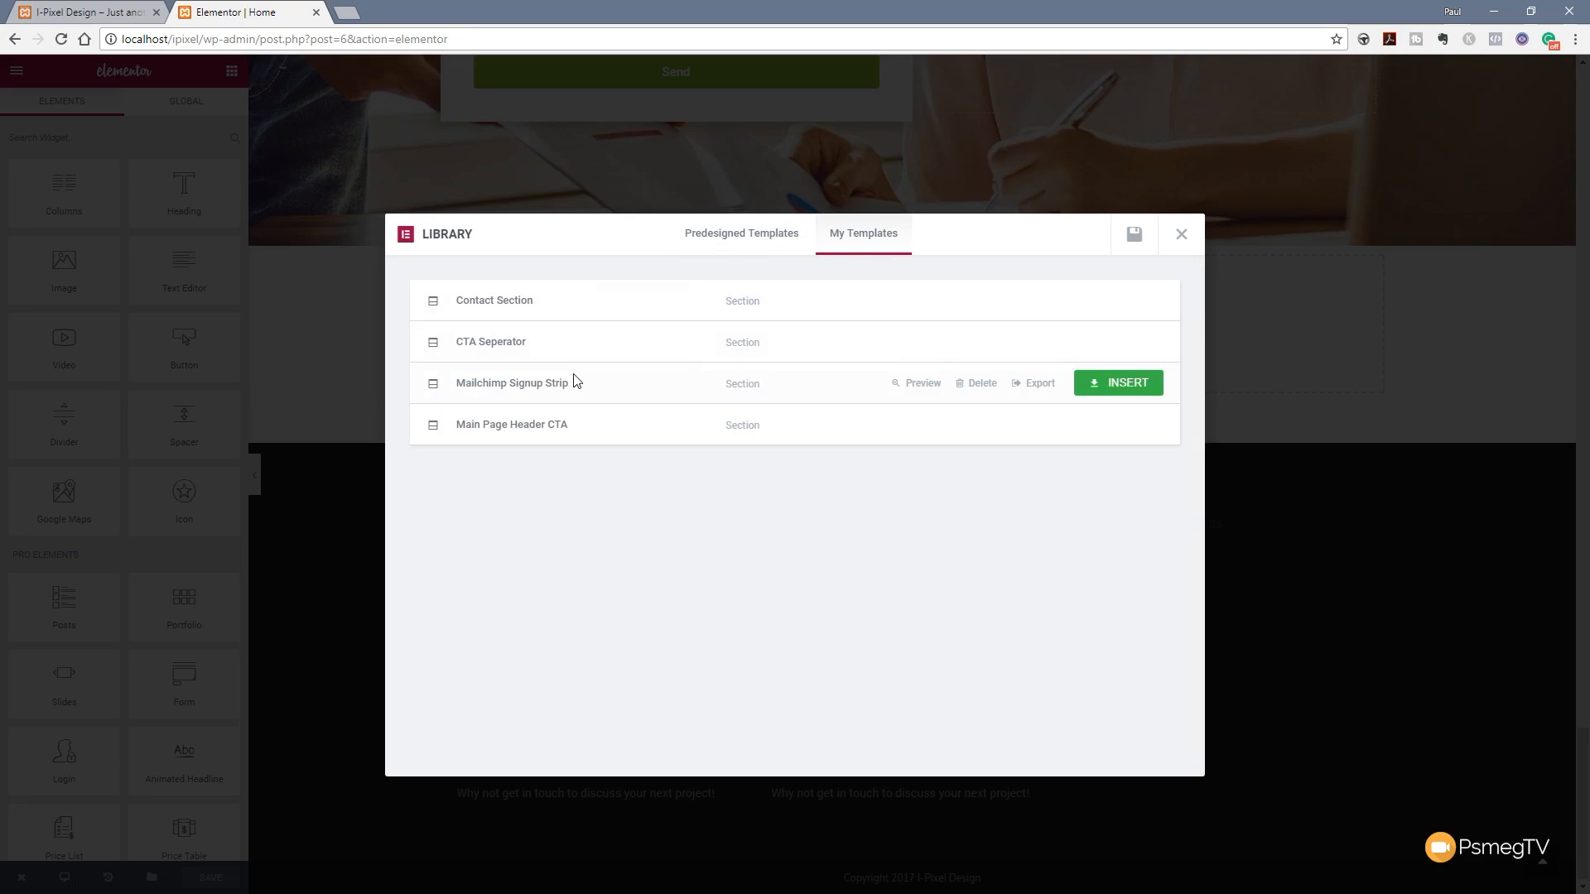
{"action": "mouse_move", "coordinate": [848, 385]}
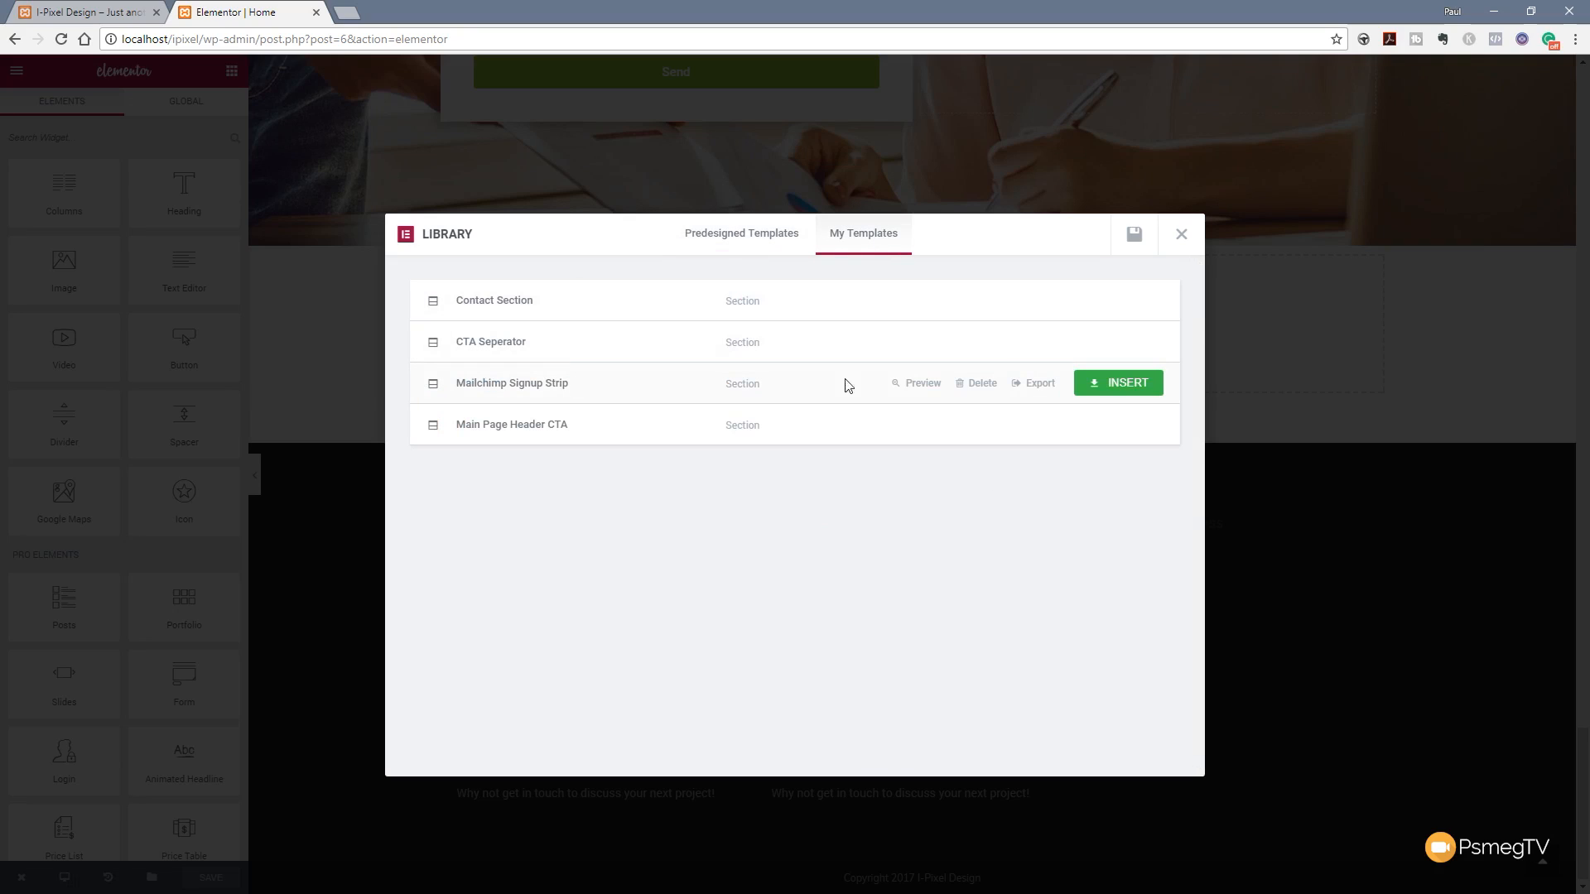
{"action": "left_click", "coordinate": [1117, 383]}
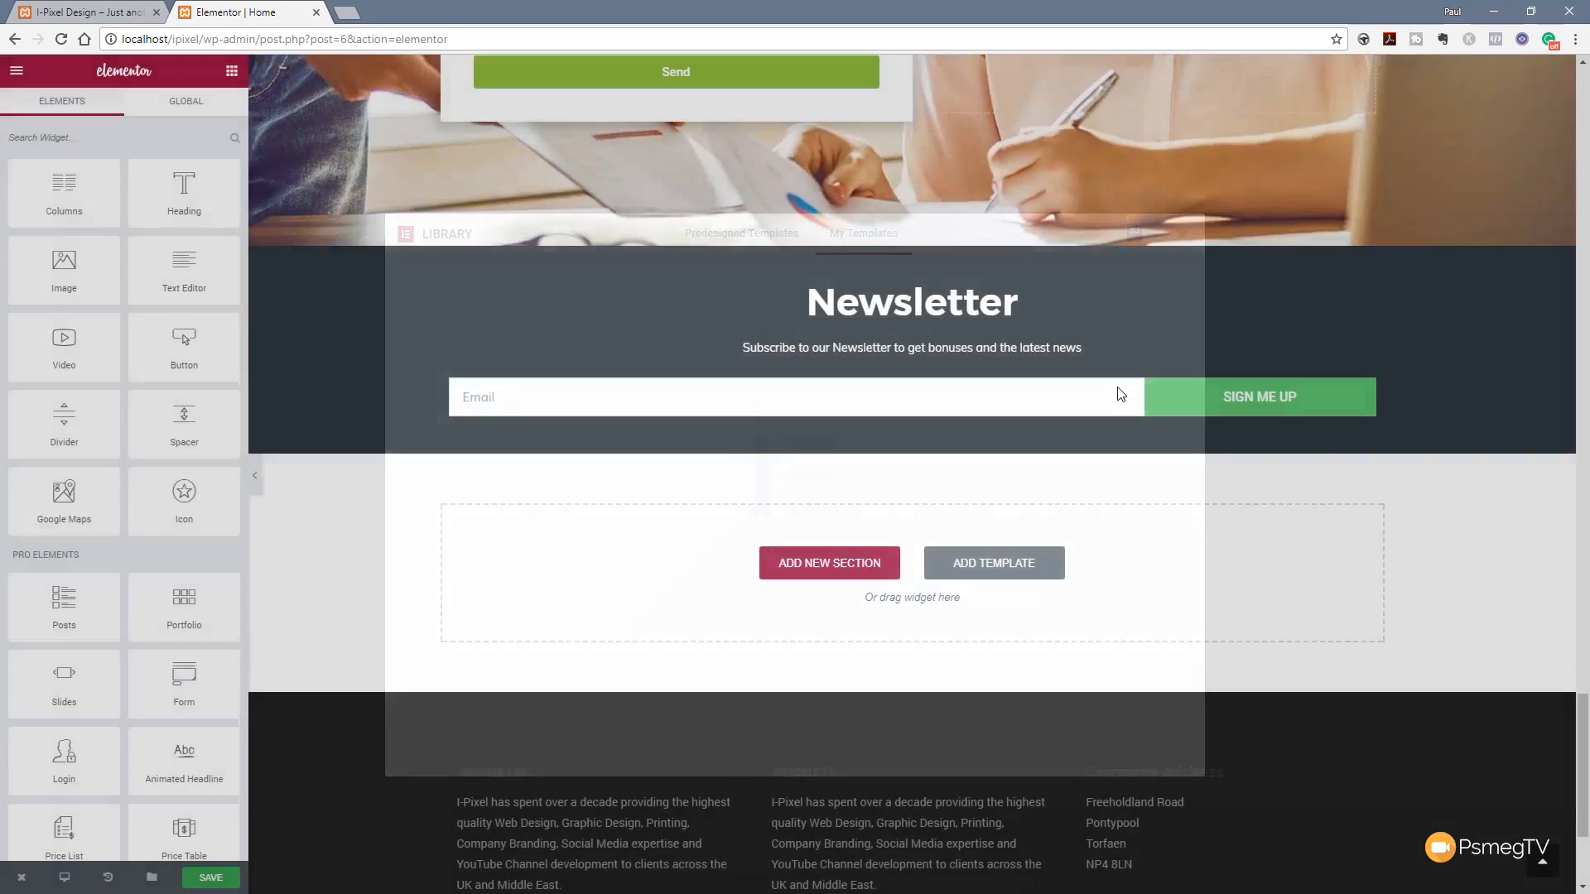
{"action": "left_click", "coordinate": [1259, 397]}
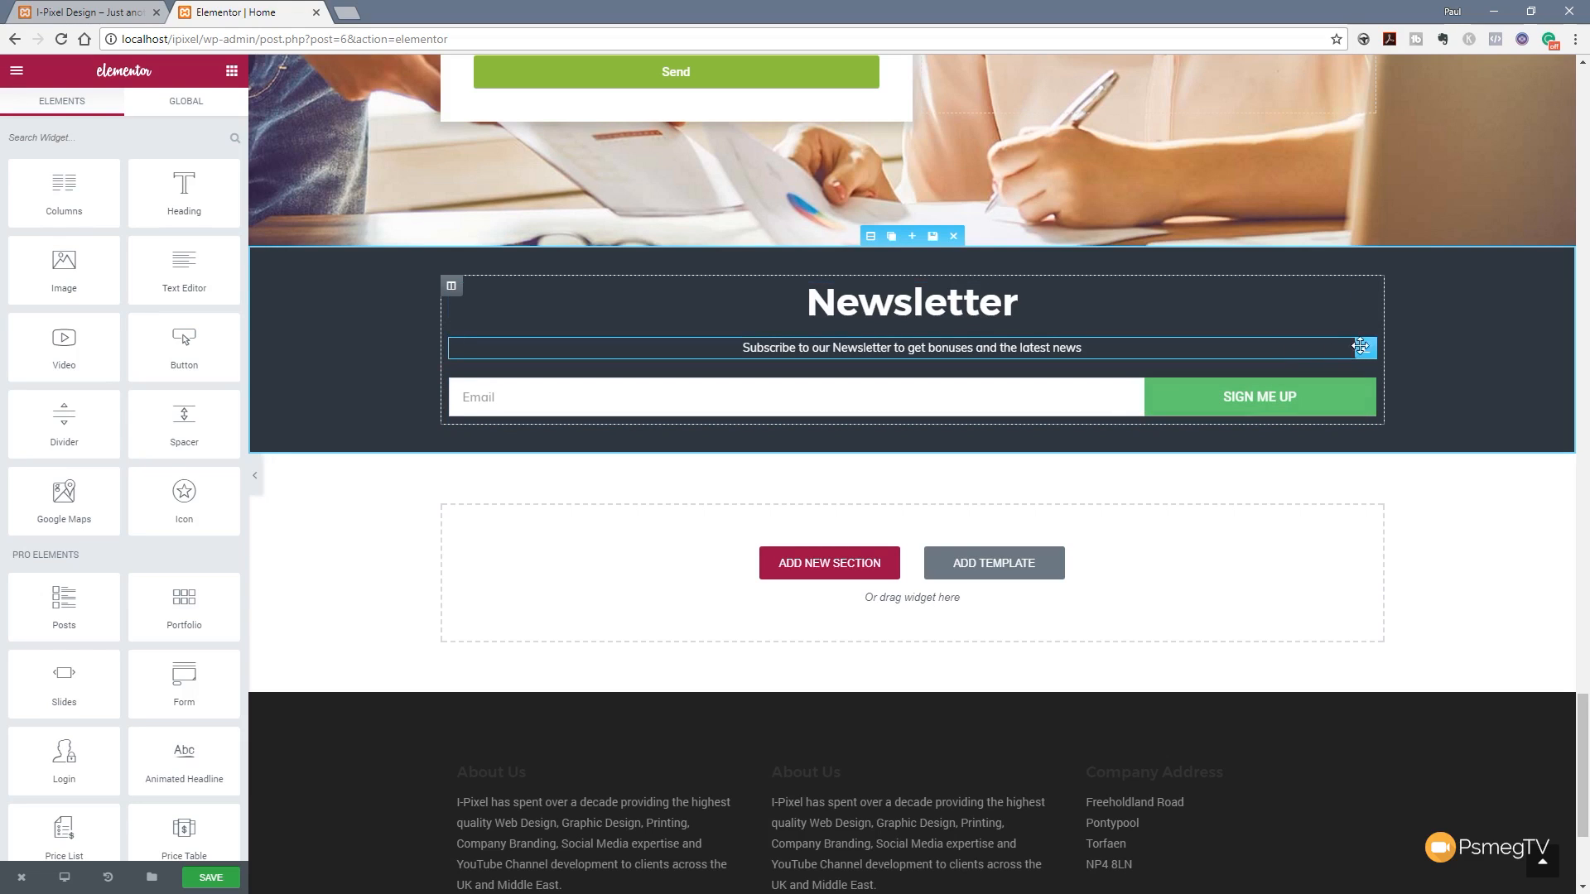
{"action": "left_click", "coordinate": [909, 347]}
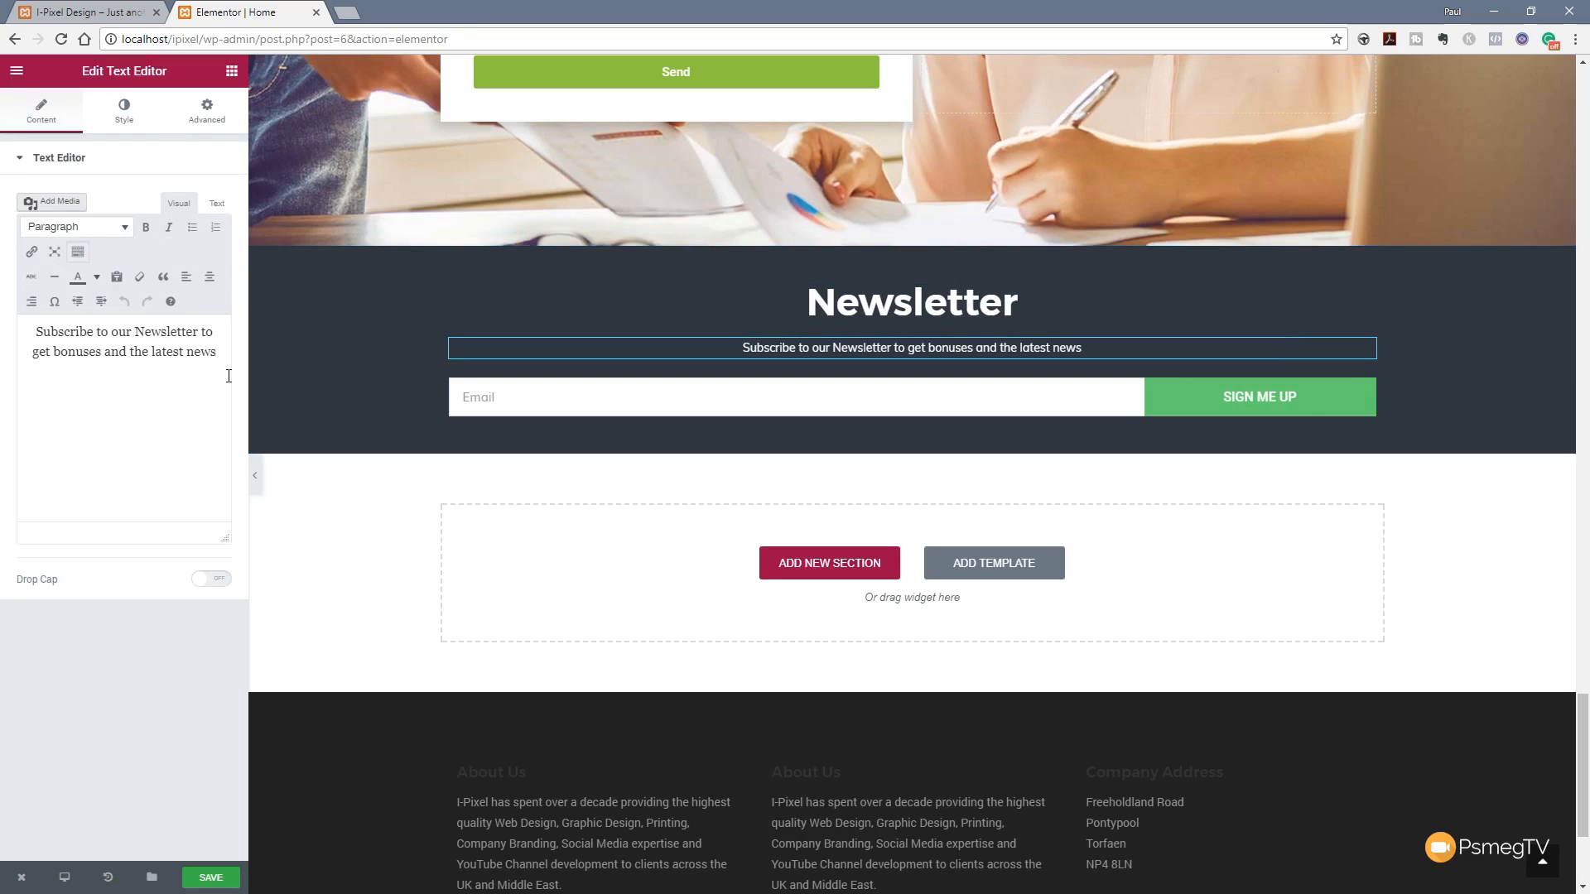